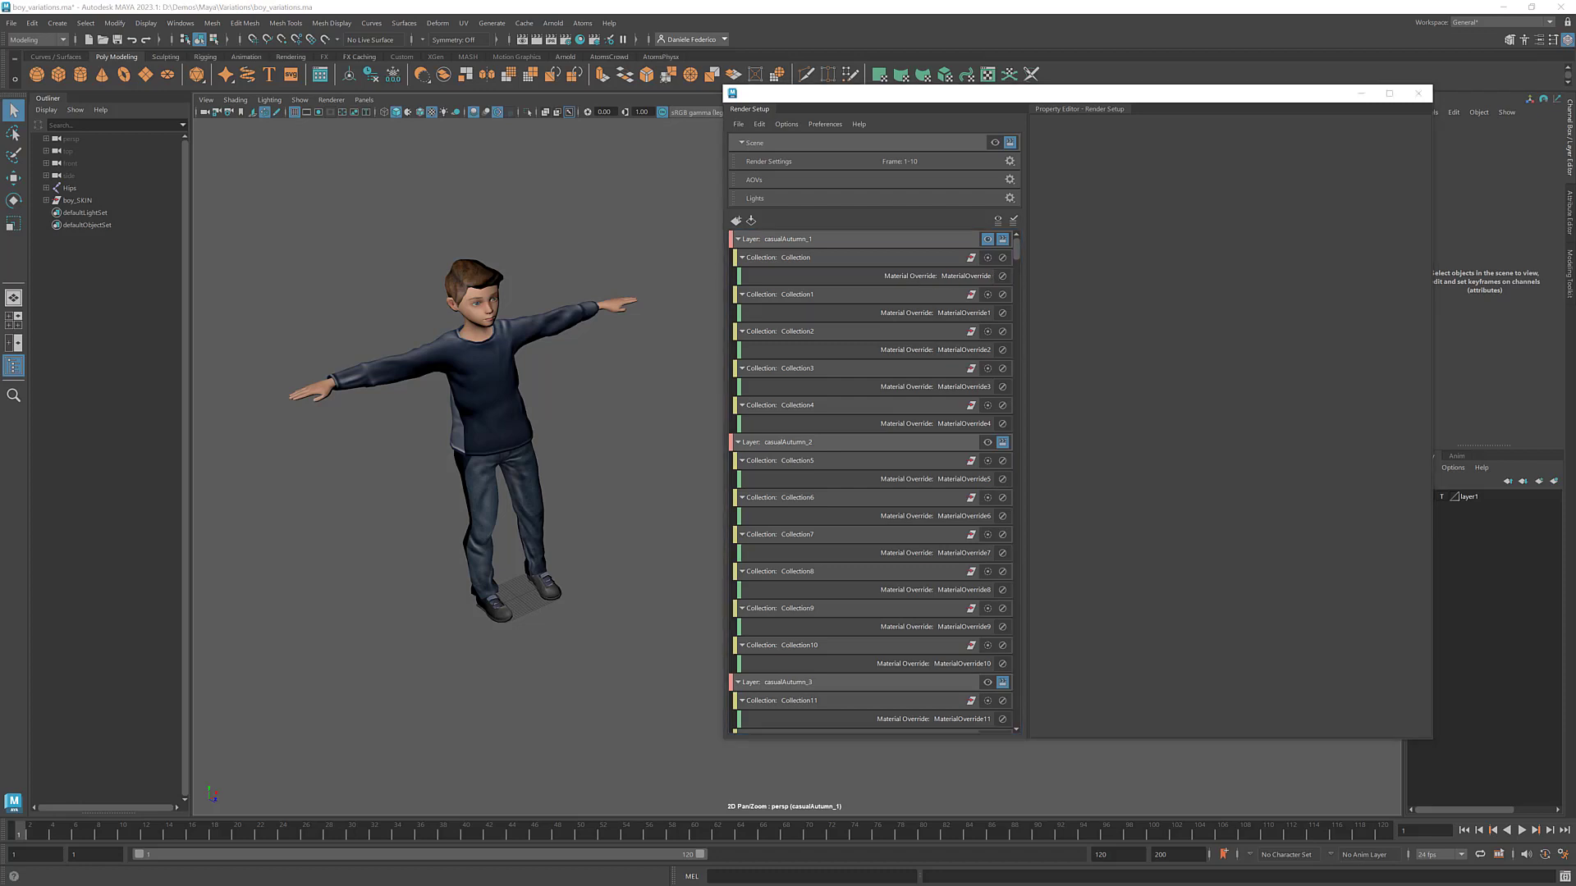
# Step: Launch the Atoms Variations Builder from the Atoms menu and move its window left
pyautogui.click(581, 22)
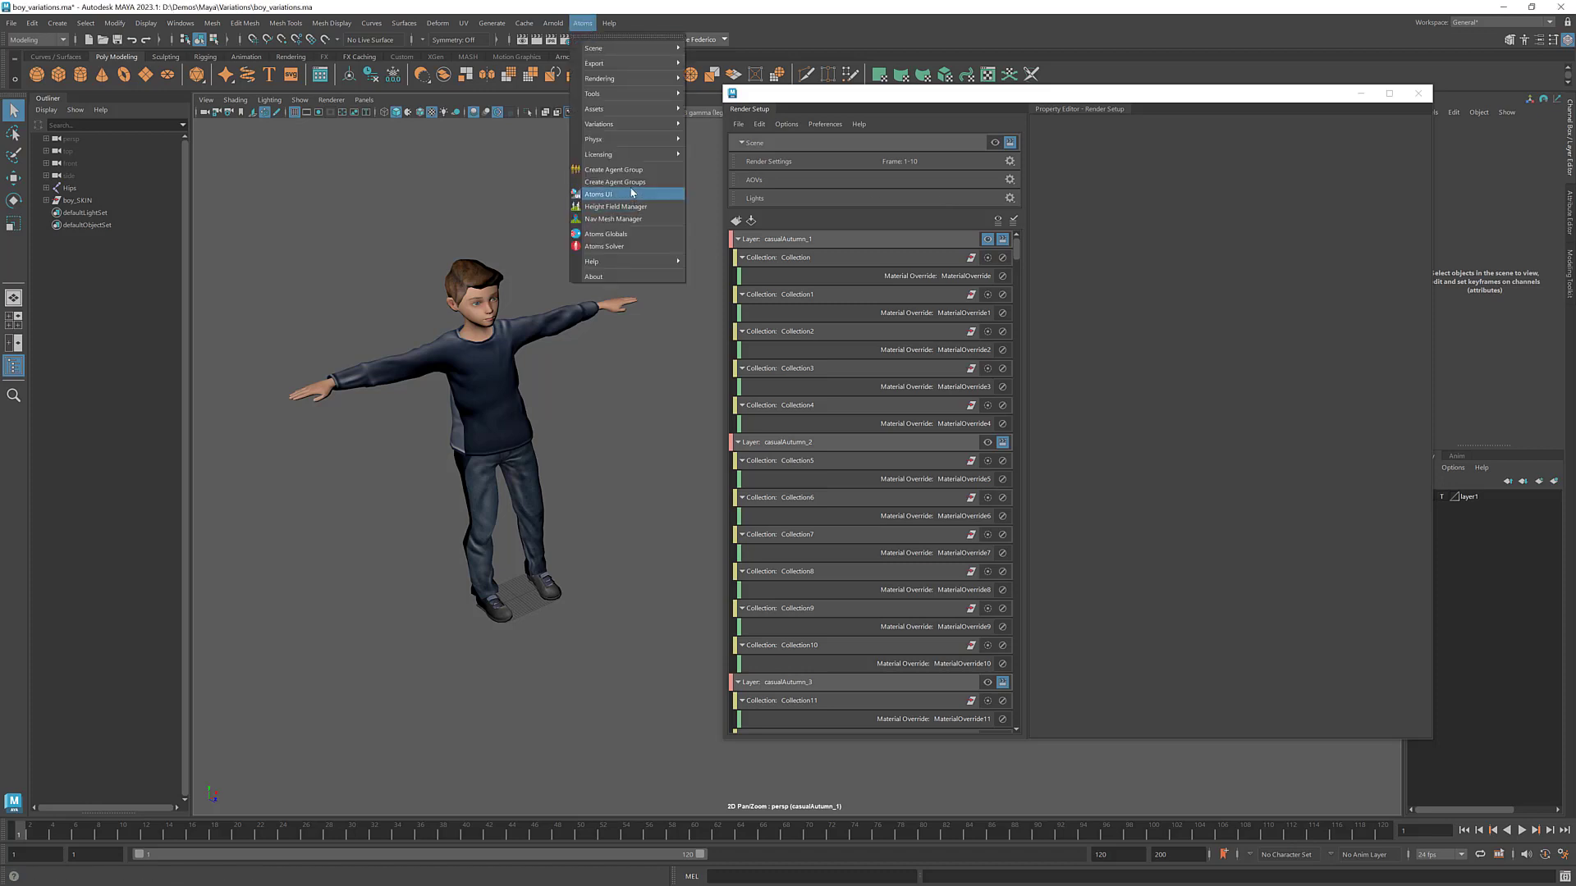
pyautogui.click(598, 192)
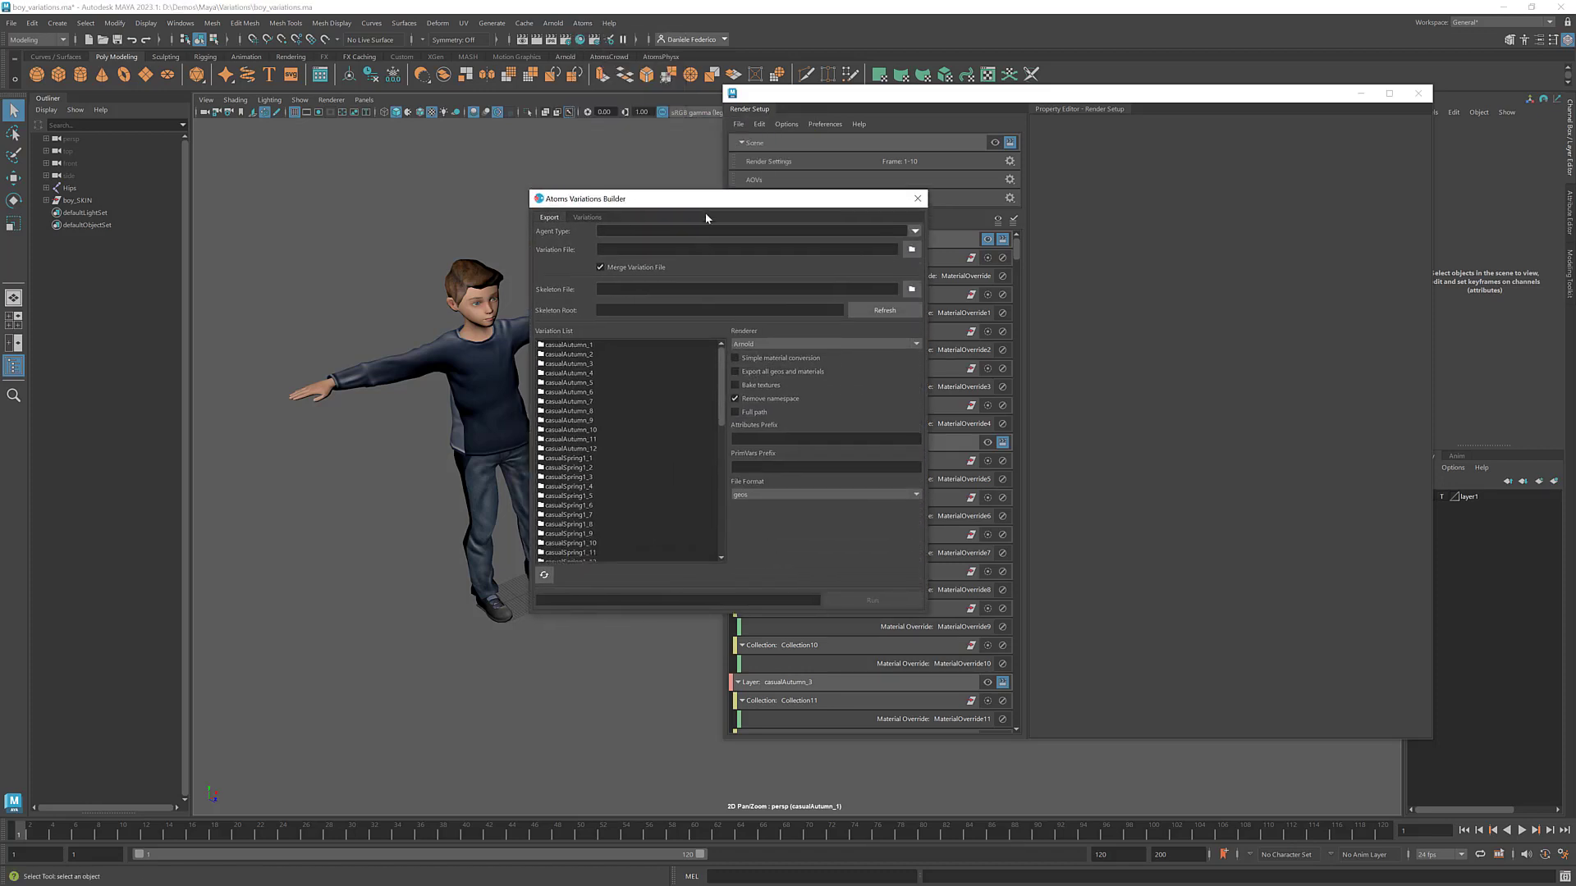
pyautogui.moveTo(707, 197); pyautogui.dragTo(717, 193)
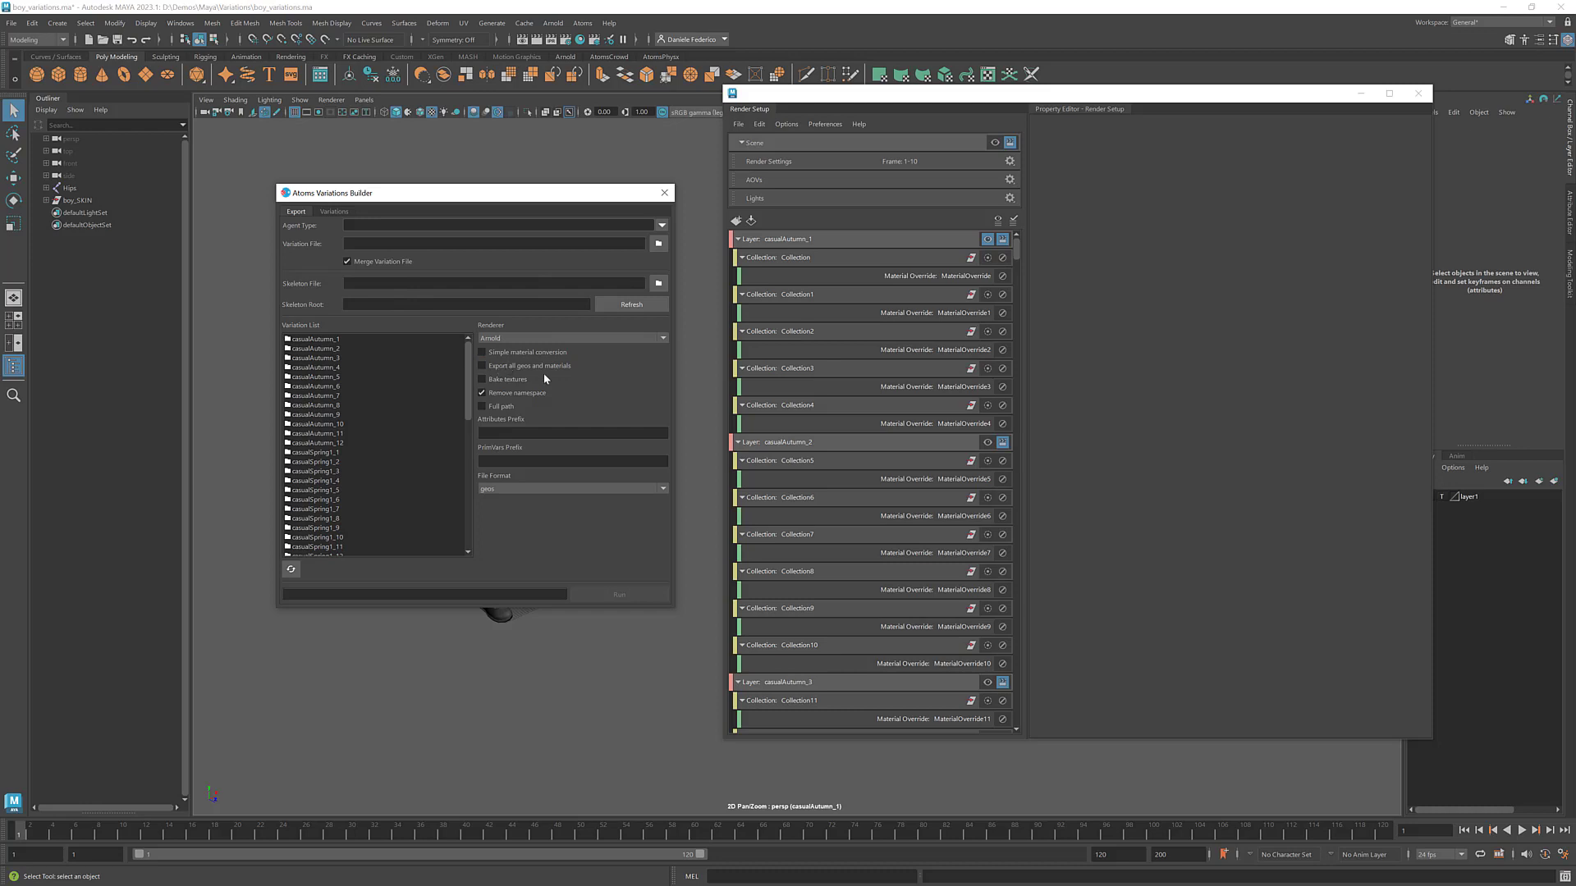
# Step: Cycle the Renderer dropdown through Arnold and Renderman, settling on Material Attributes Only
pyautogui.click(482, 366)
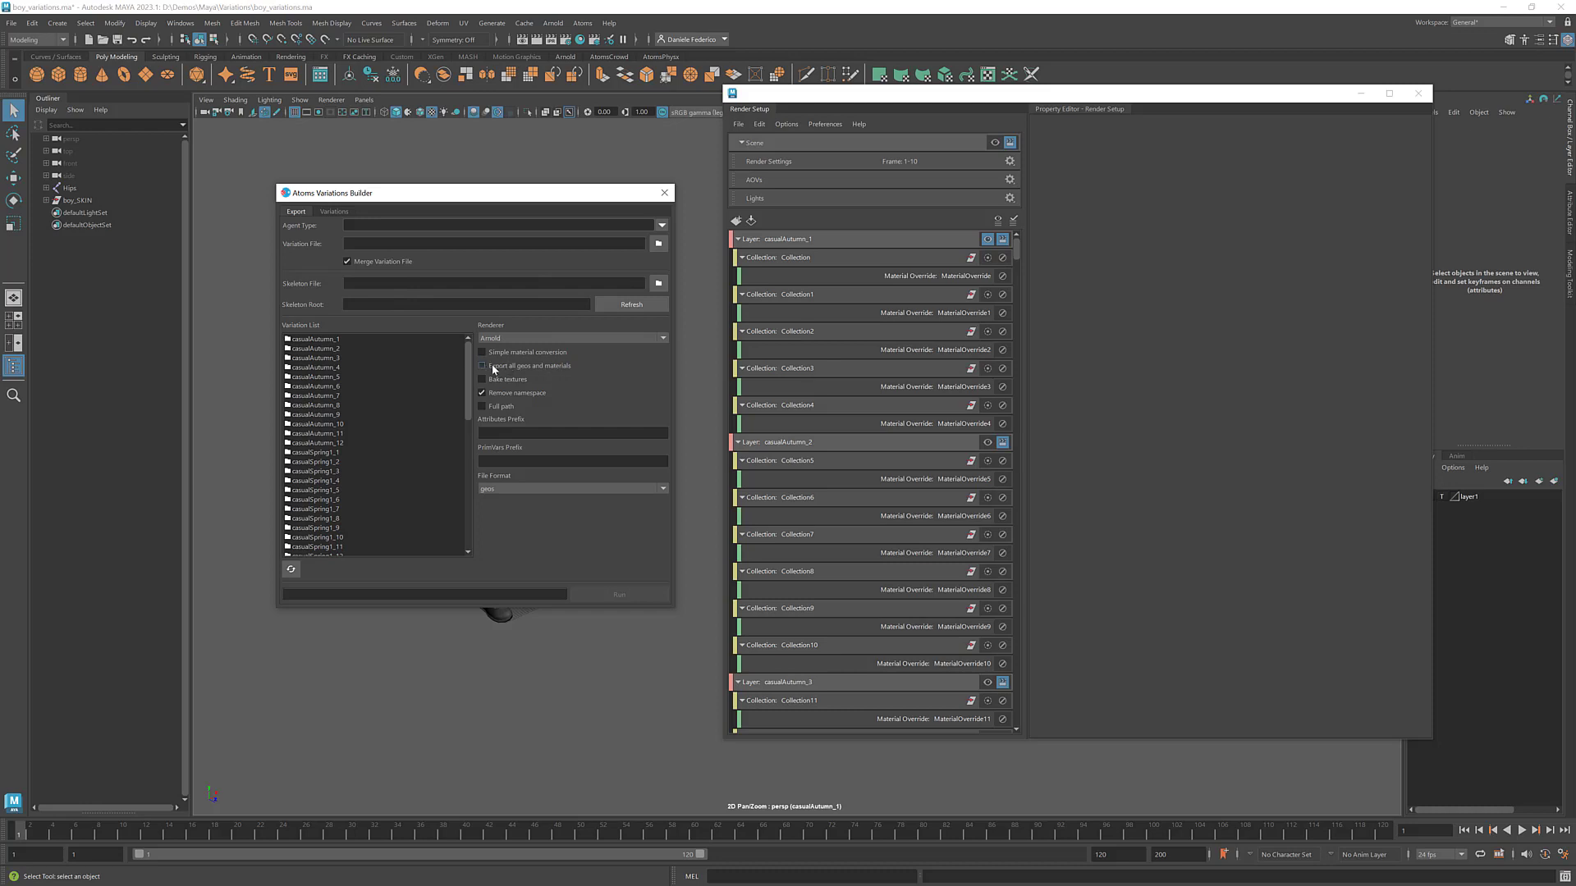
pyautogui.click(482, 366)
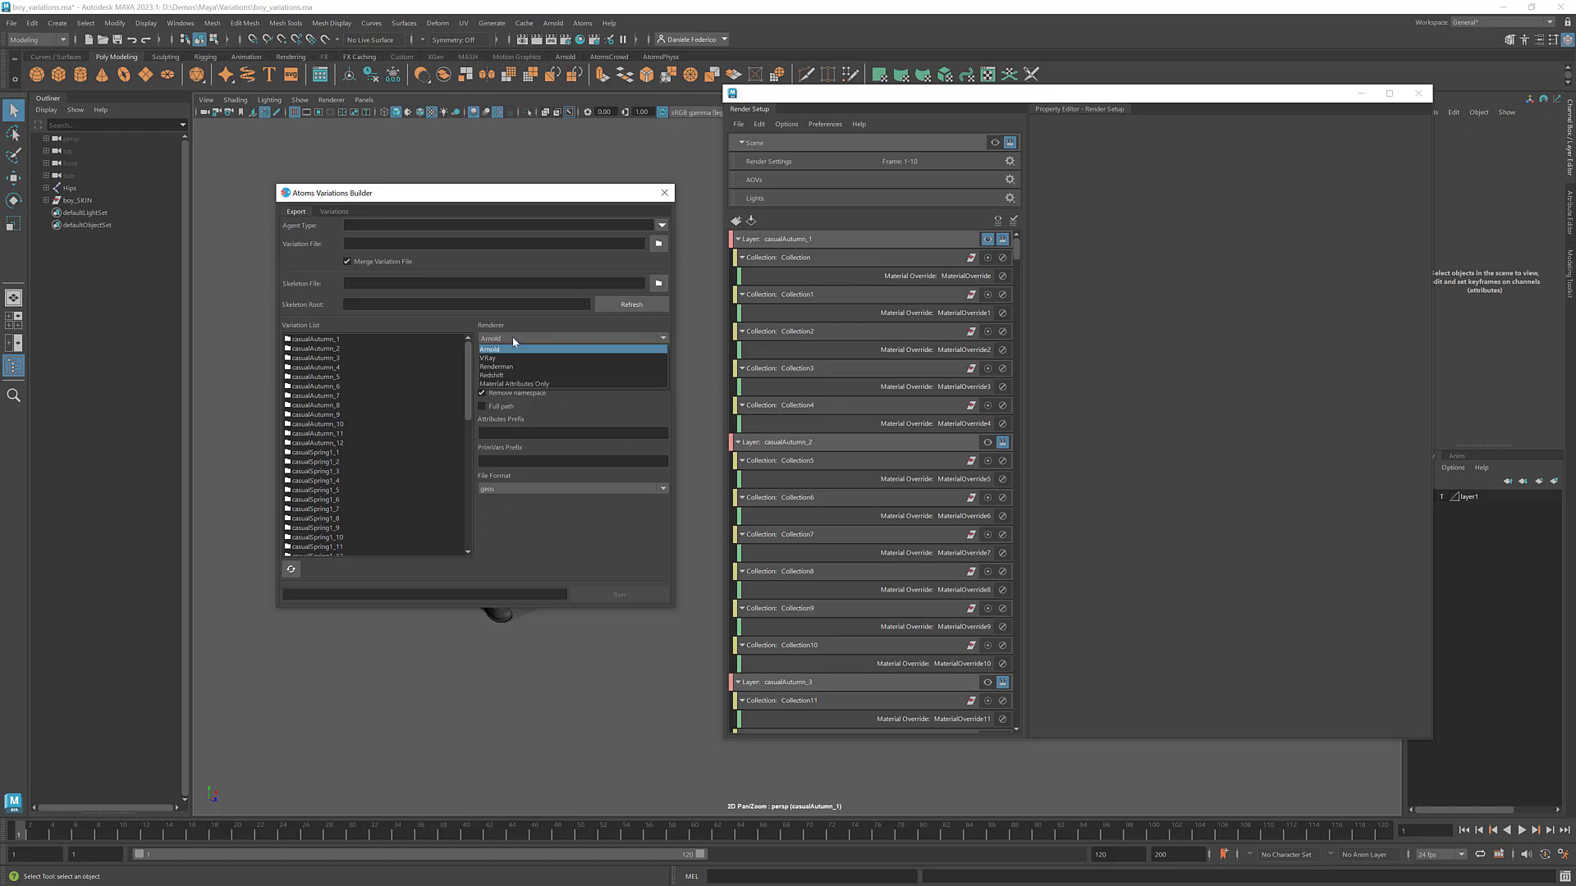
pyautogui.click(489, 349)
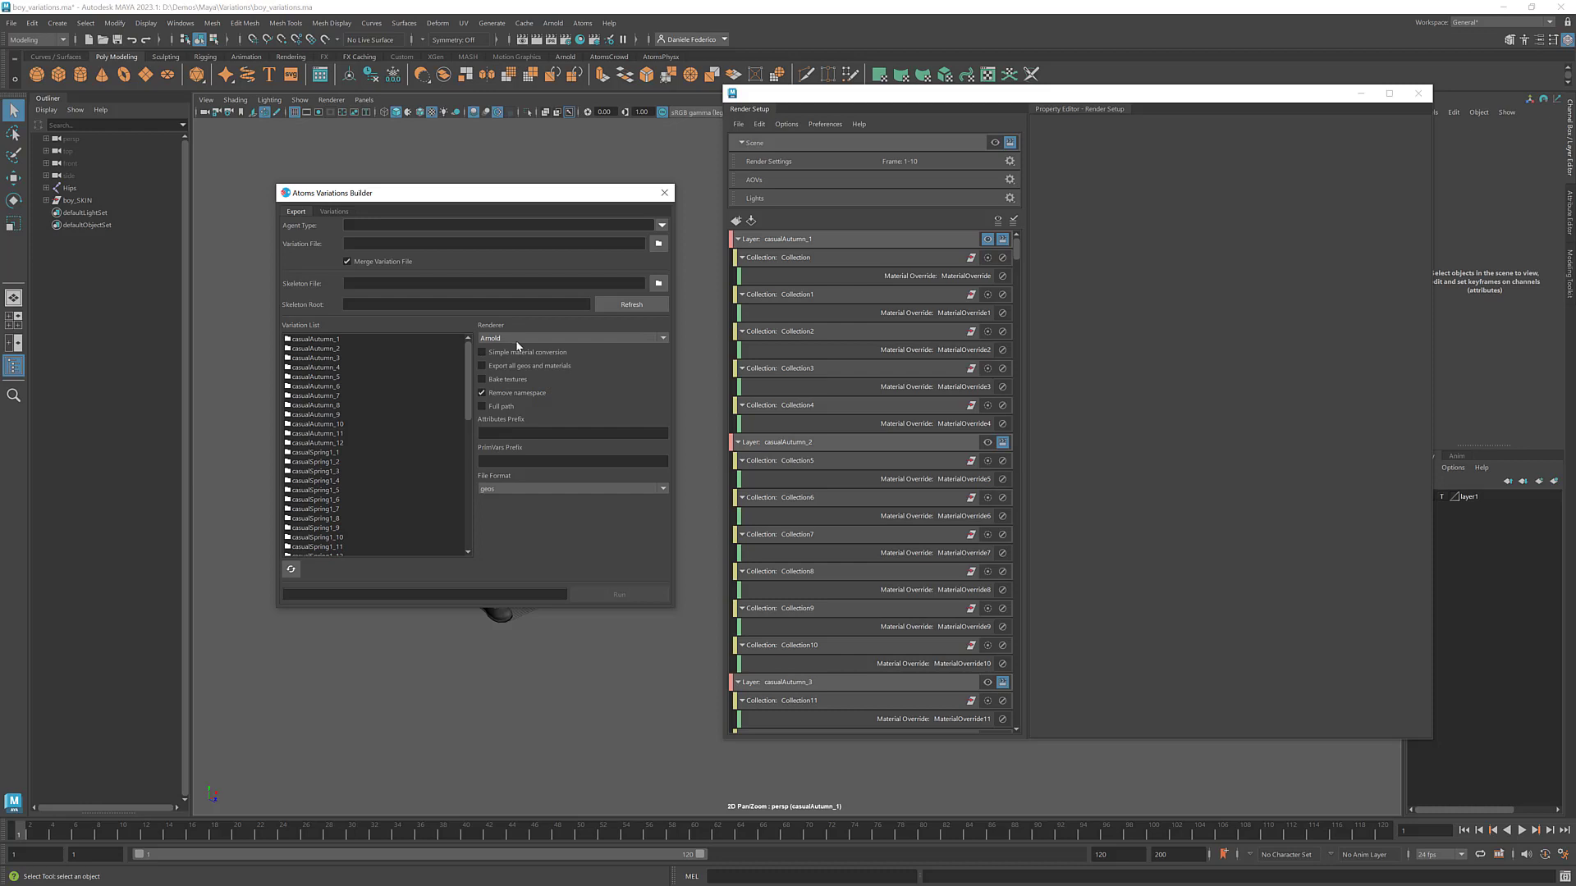
pyautogui.moveTo(520, 326)
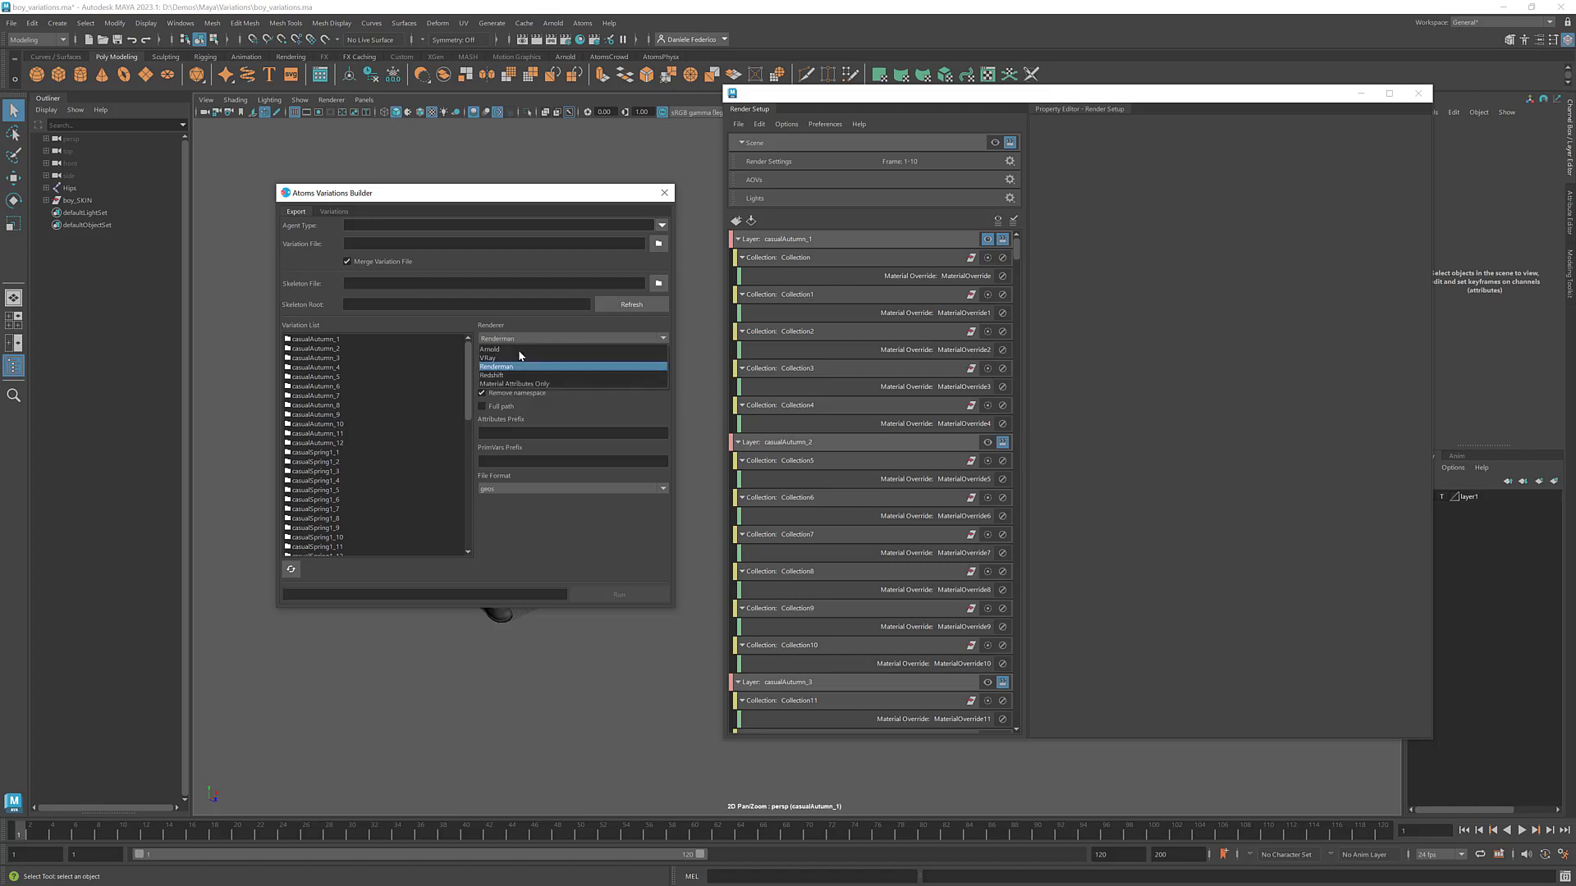
pyautogui.click(495, 366)
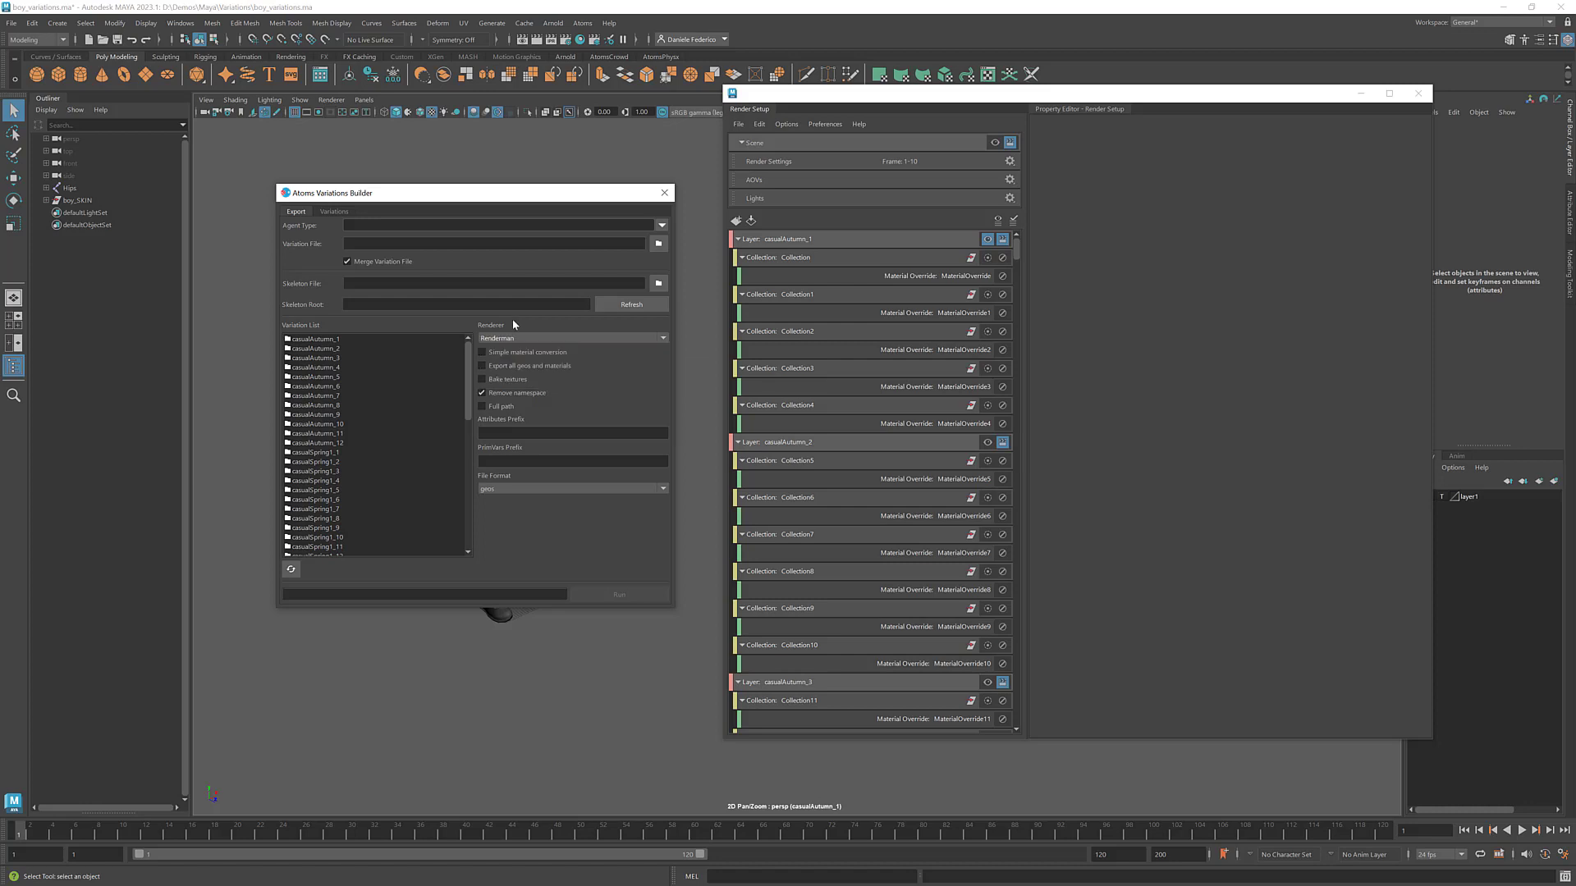
pyautogui.moveTo(515, 337)
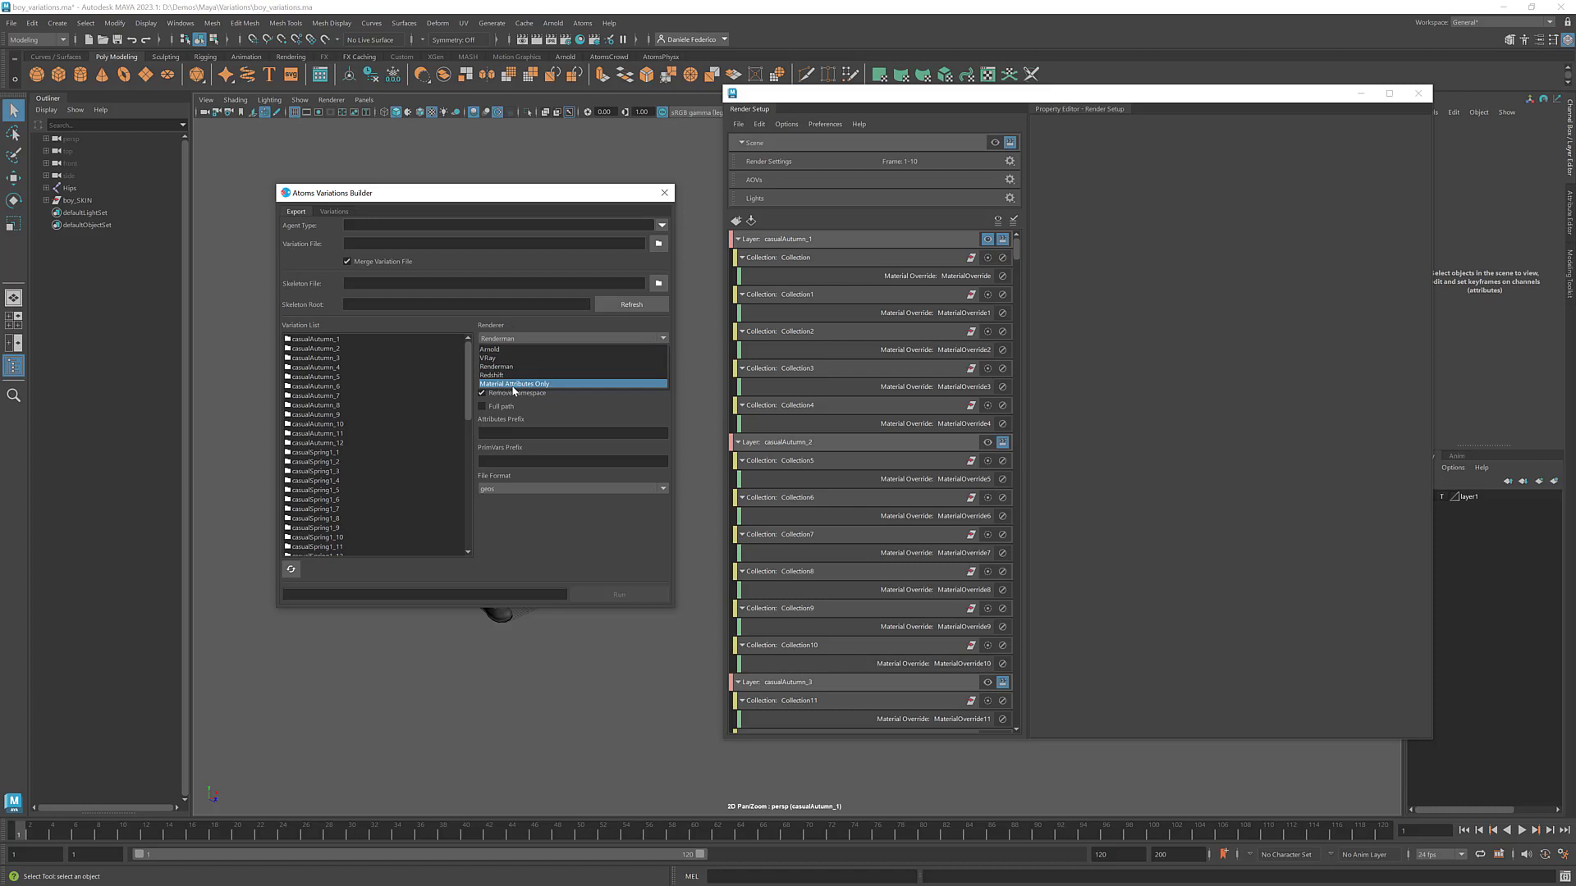
pyautogui.click(512, 384)
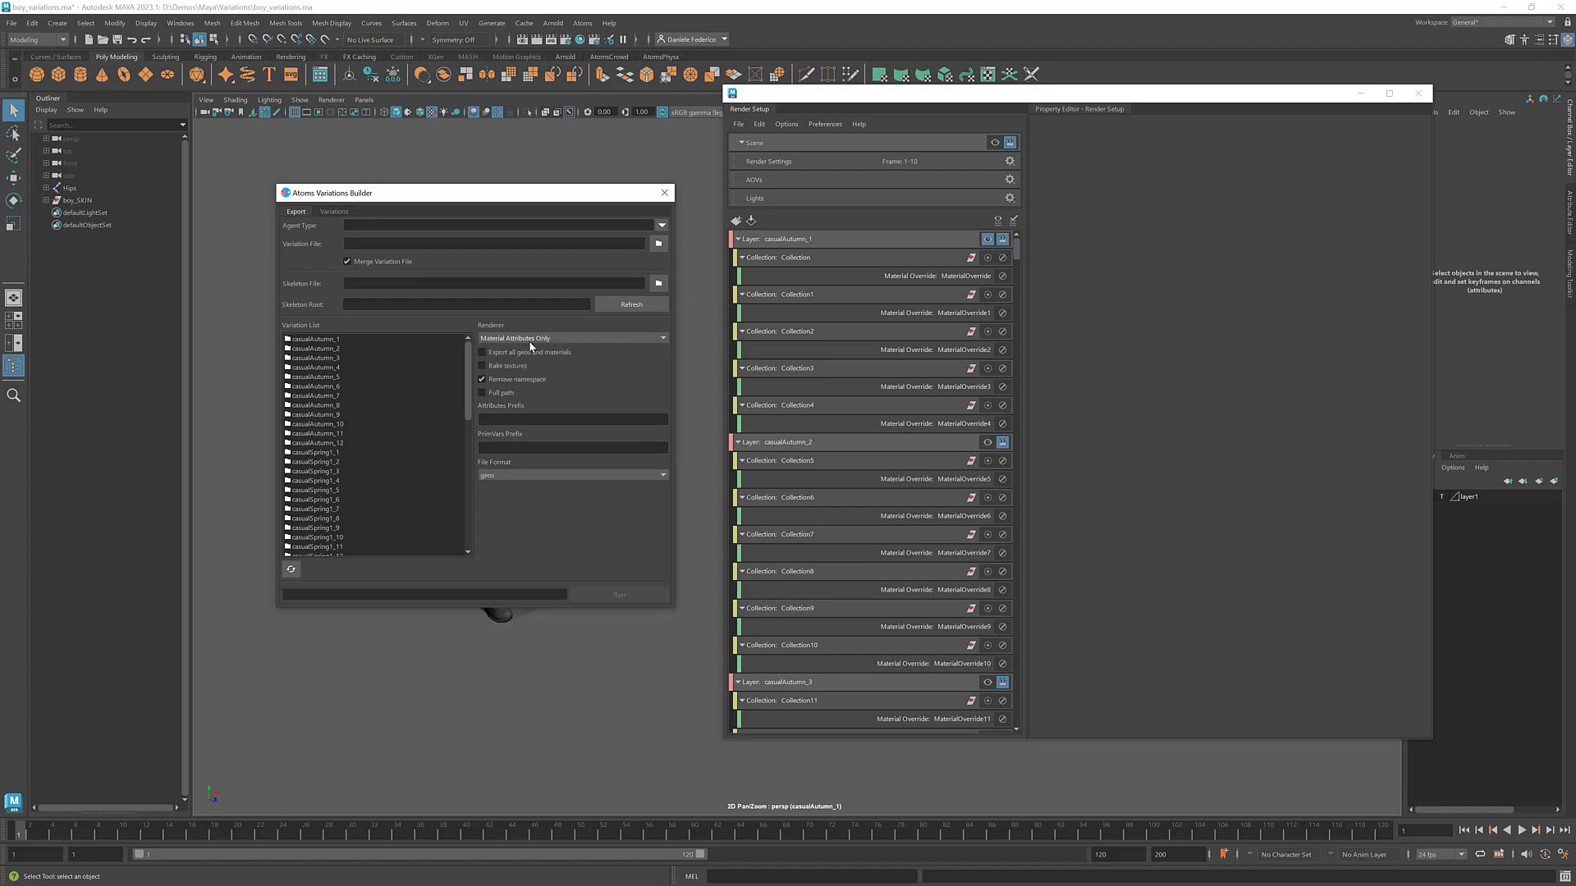
pyautogui.moveTo(533, 345)
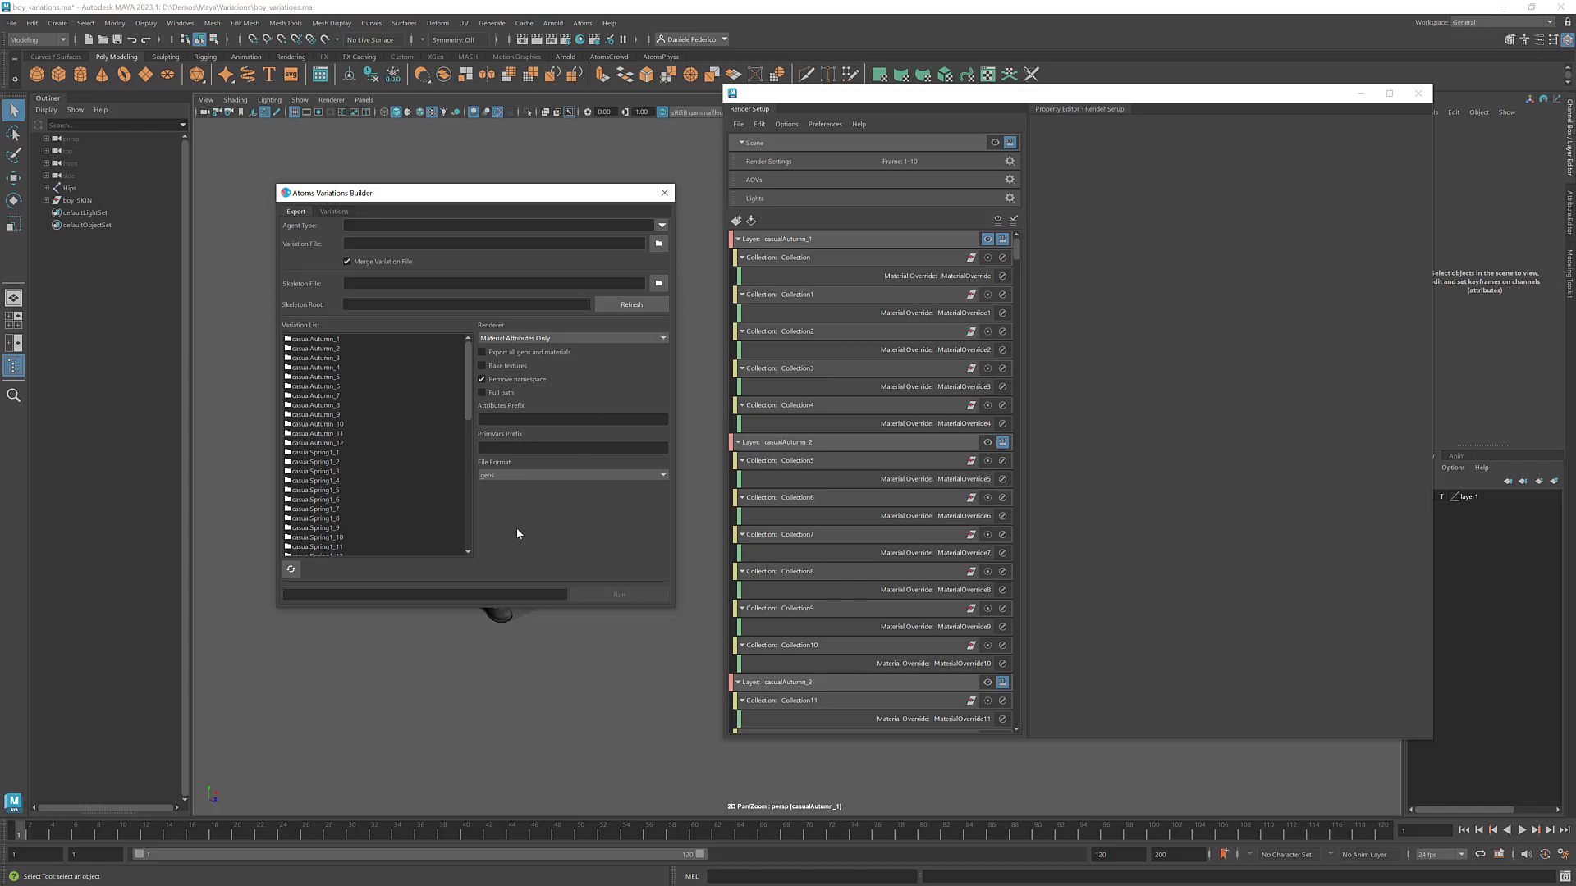
pyautogui.moveTo(510, 337)
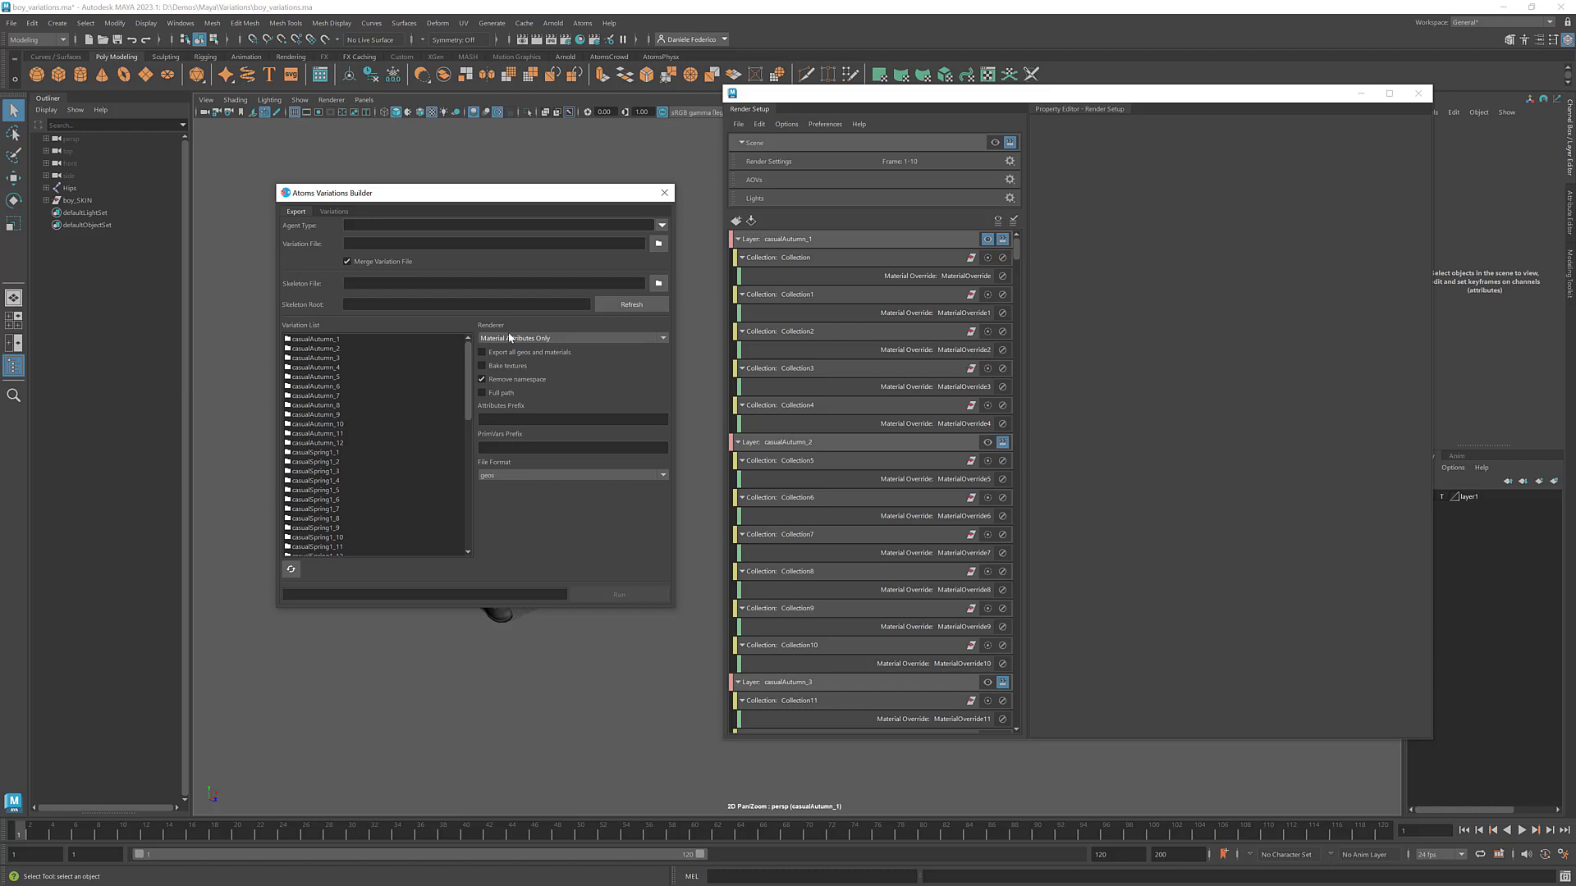
pyautogui.moveTo(353, 497)
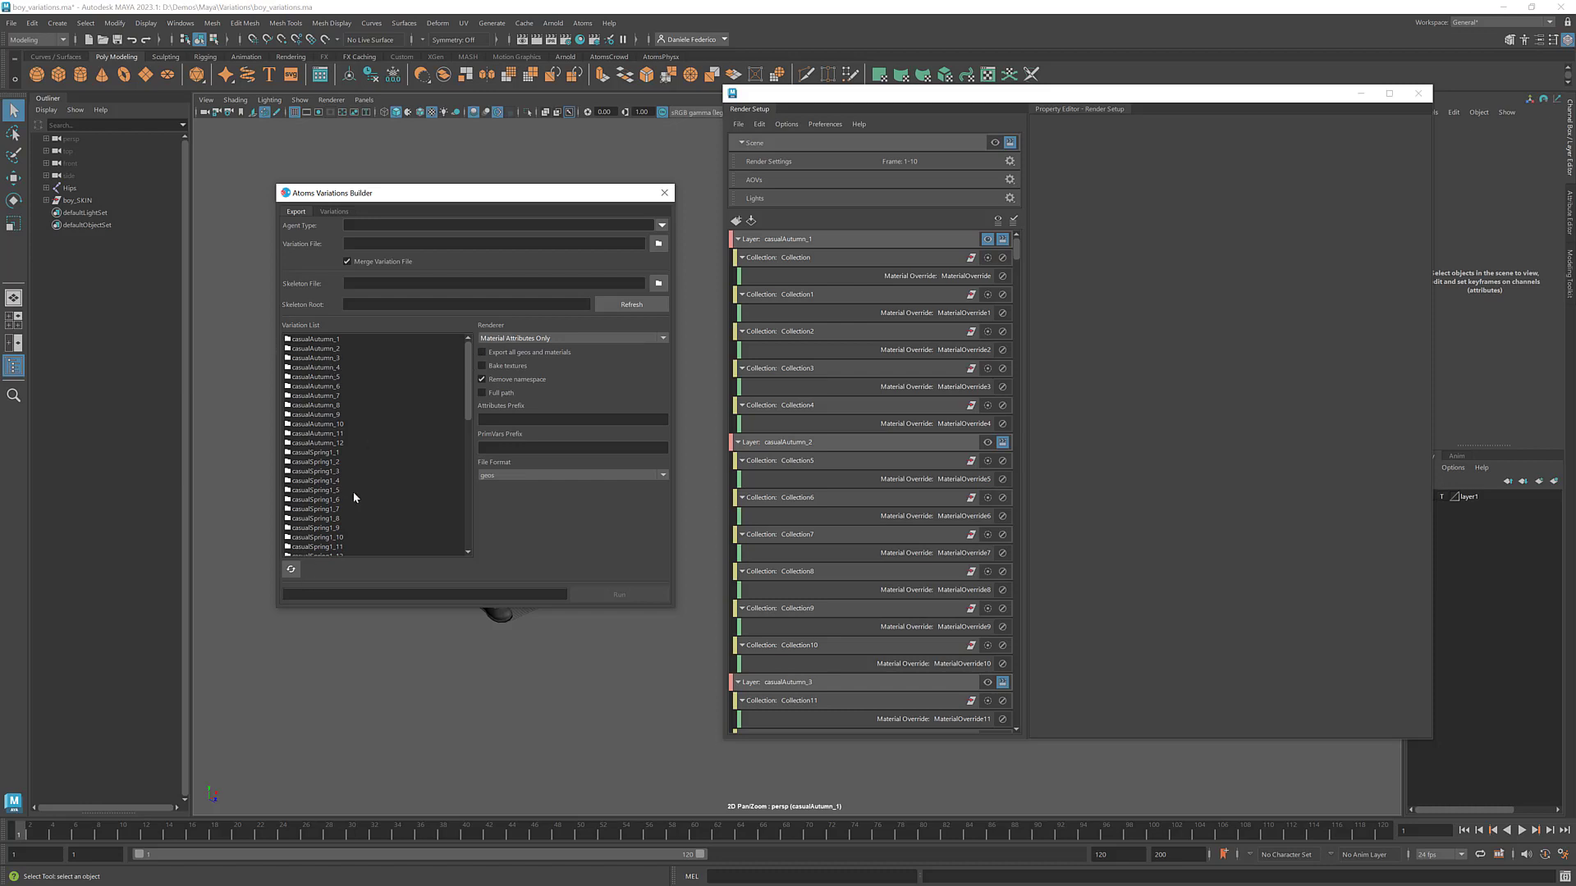
pyautogui.moveTo(849, 336)
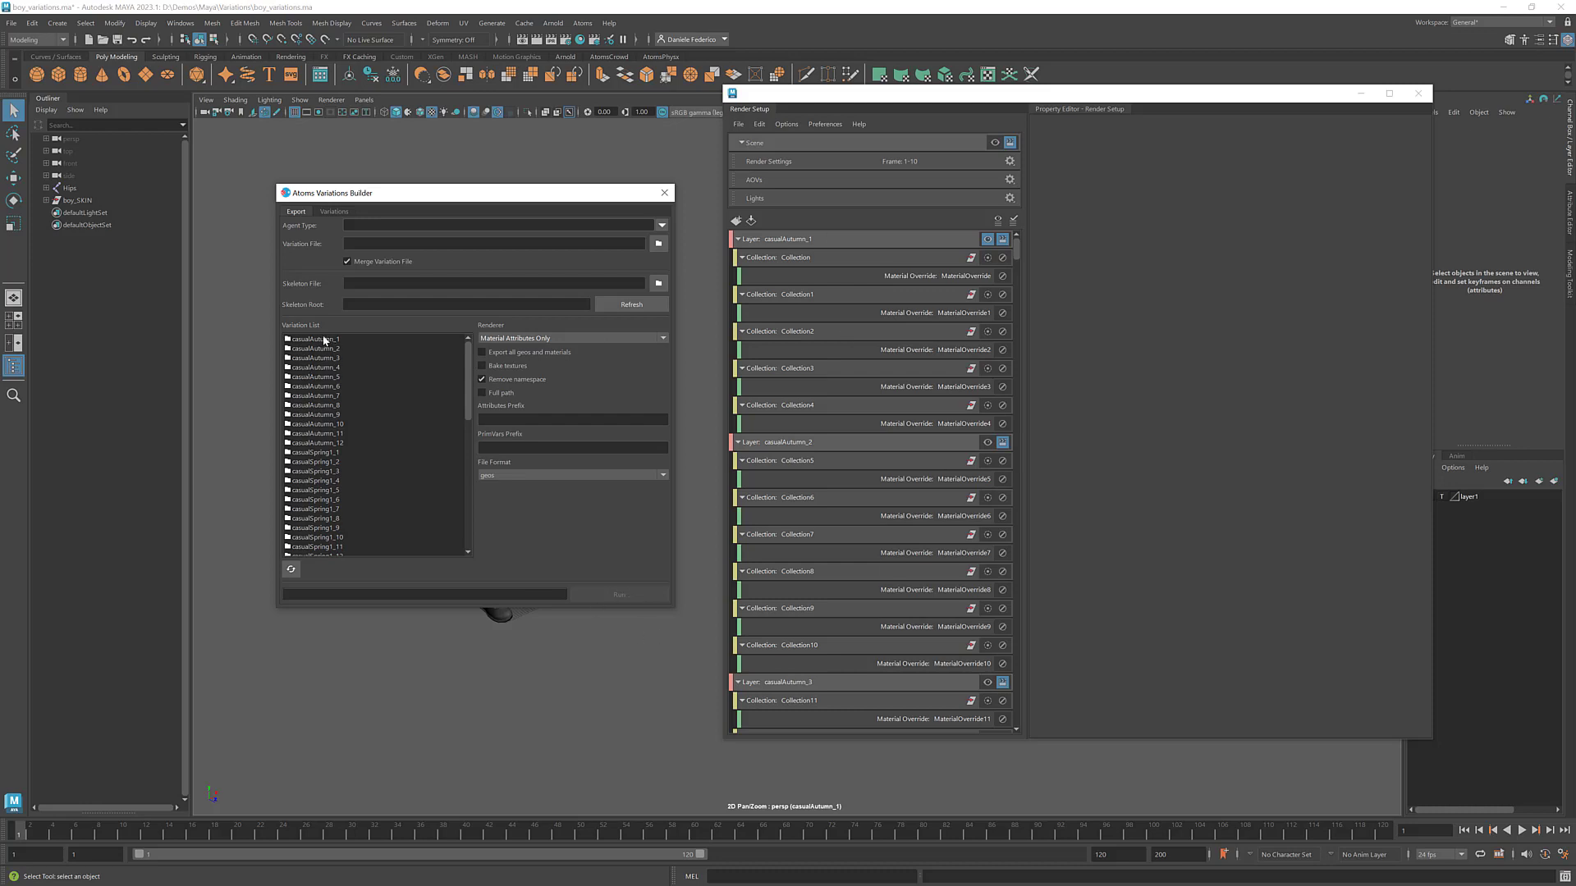
# Step: Refresh the empty Variation List and tick 'Export all geos and materials'
pyautogui.click(789, 238)
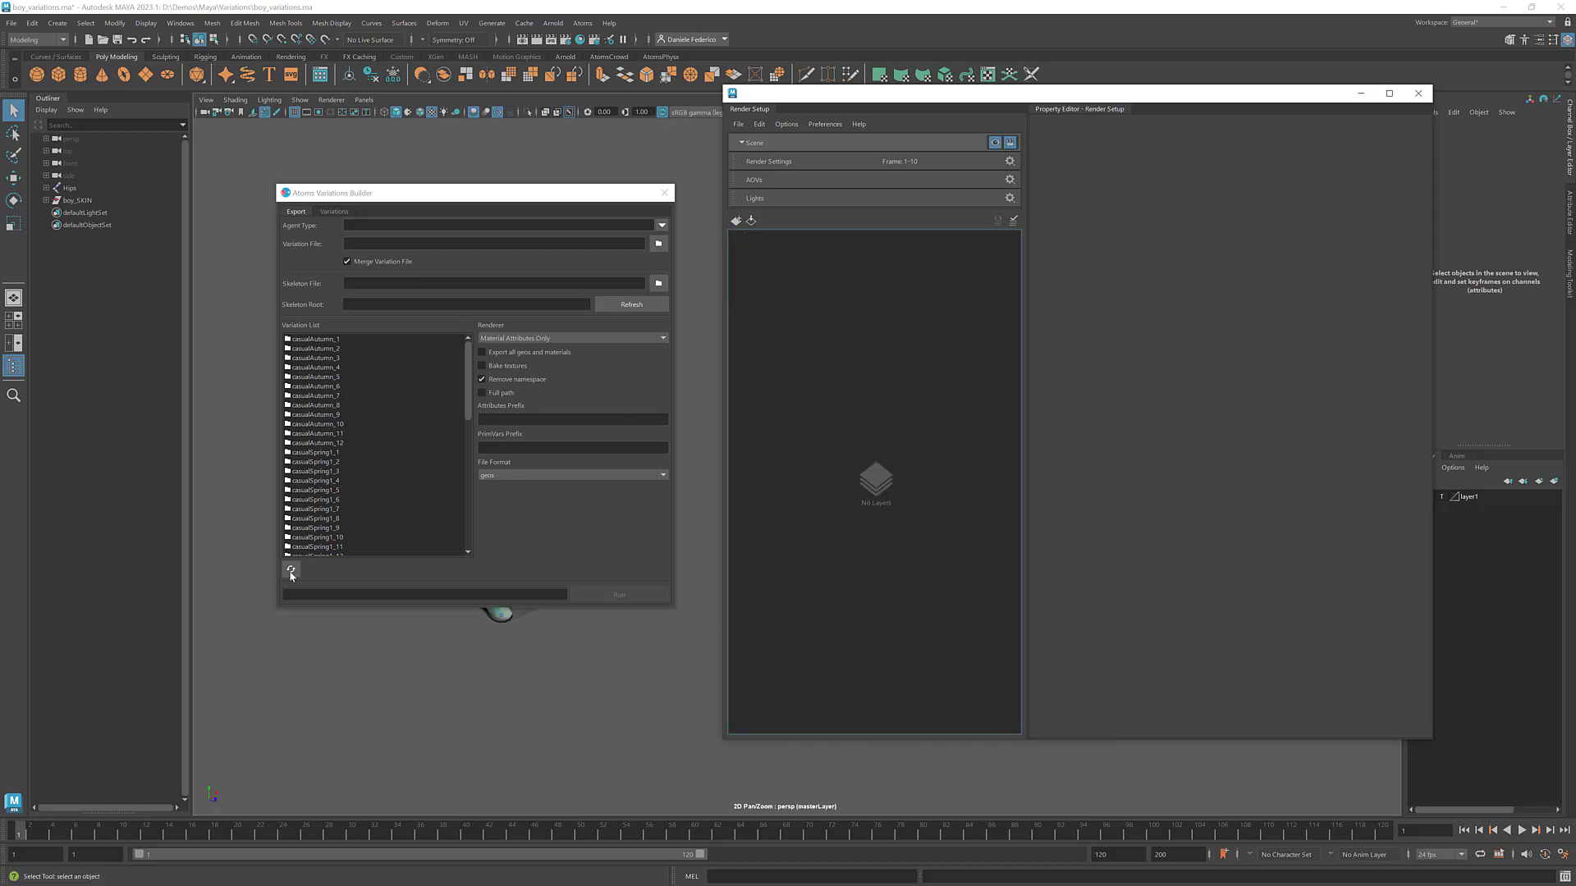
pyautogui.click(290, 568)
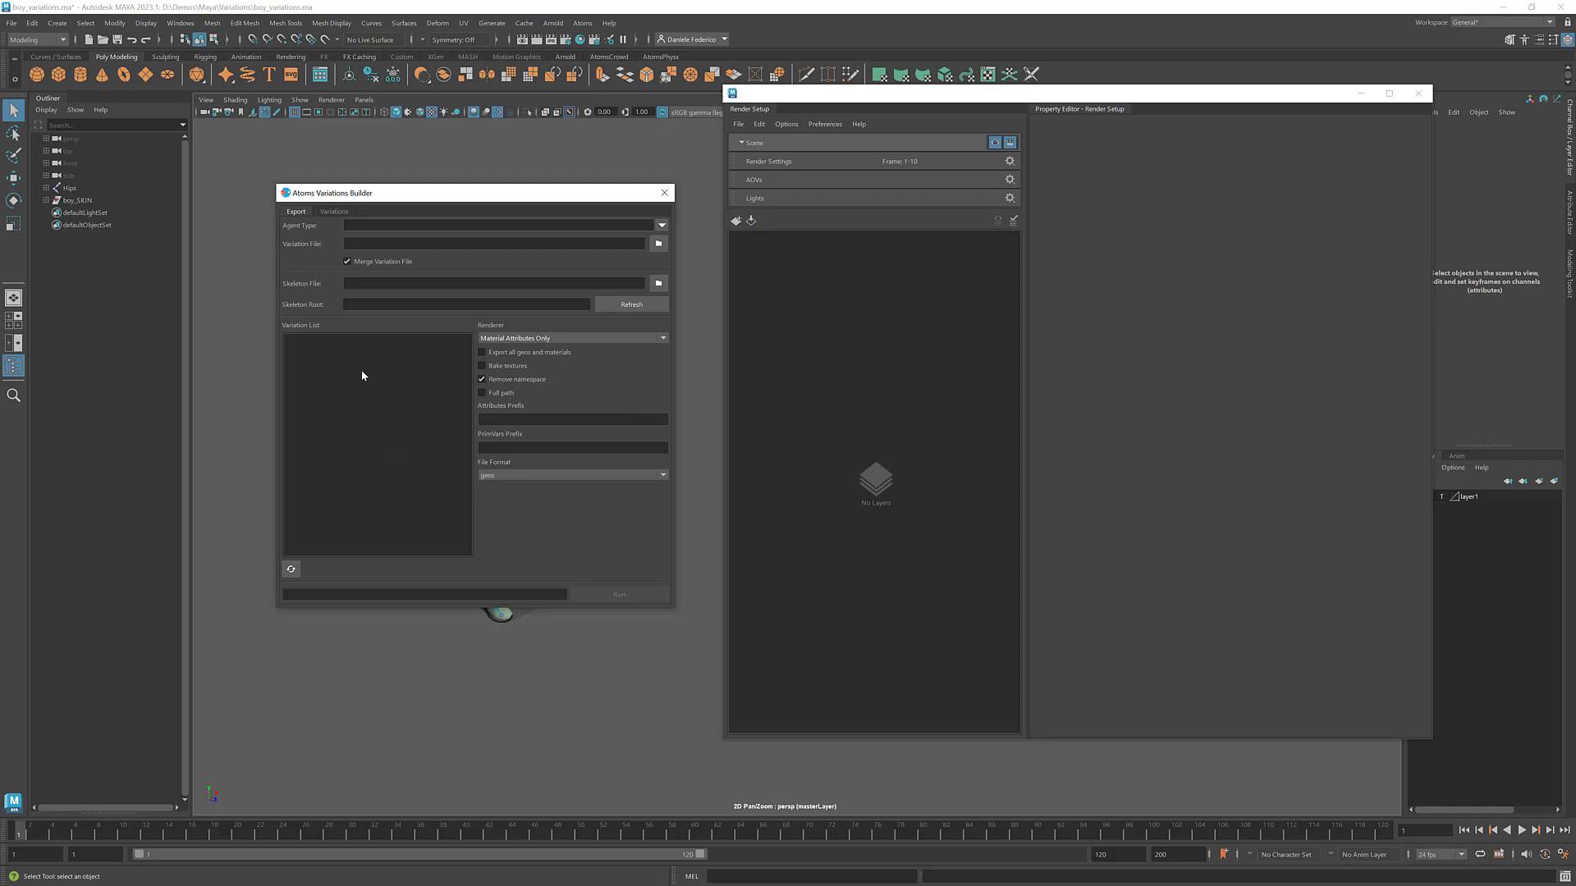
pyautogui.moveTo(643, 601)
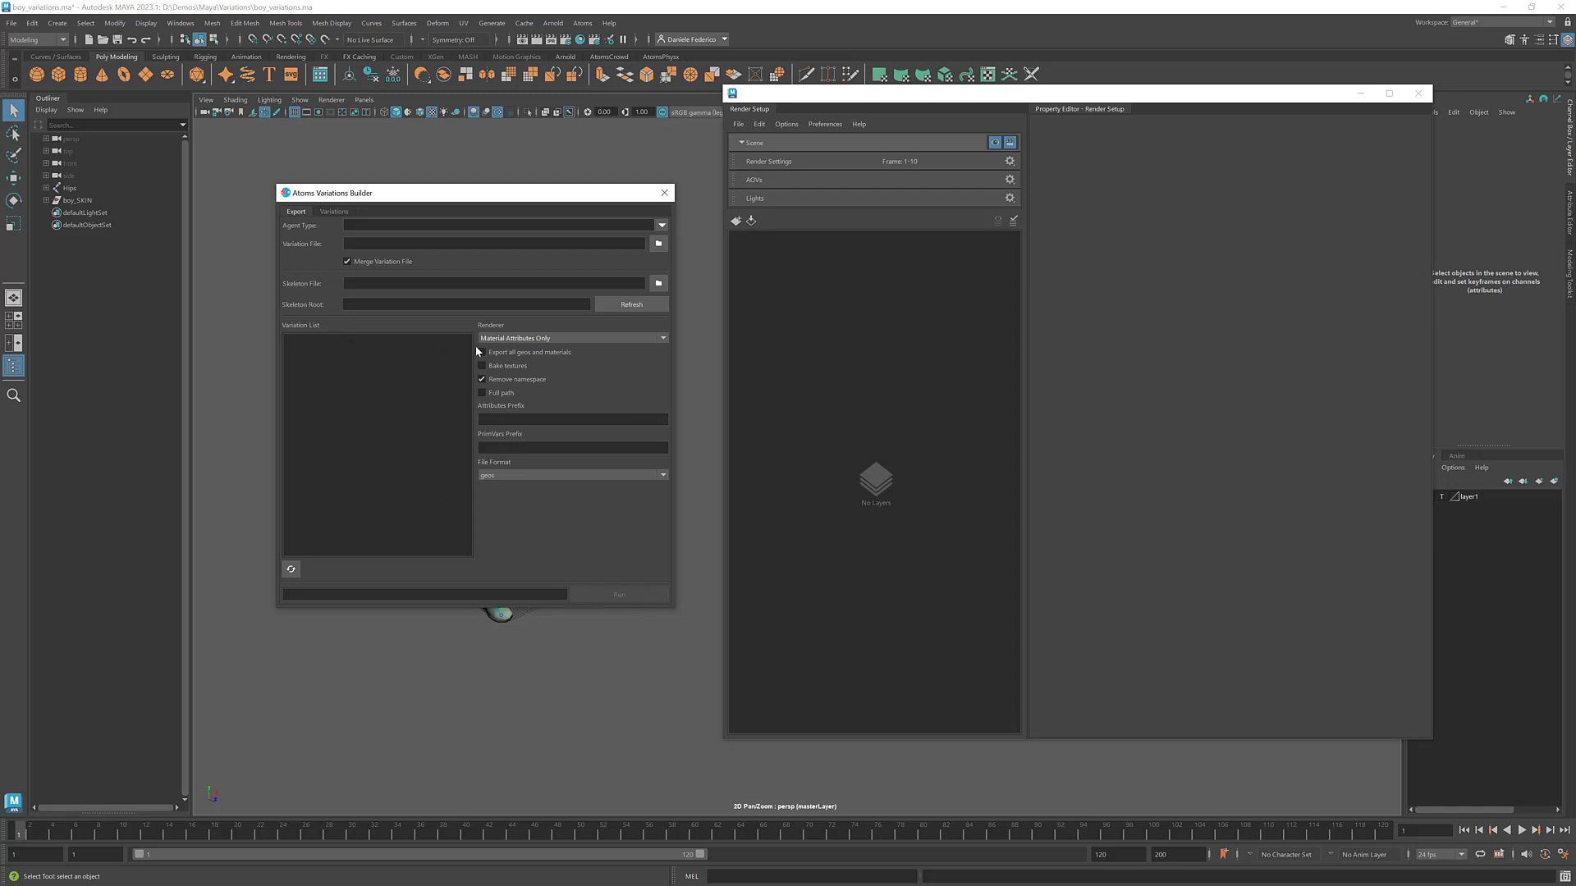
pyautogui.click(480, 352)
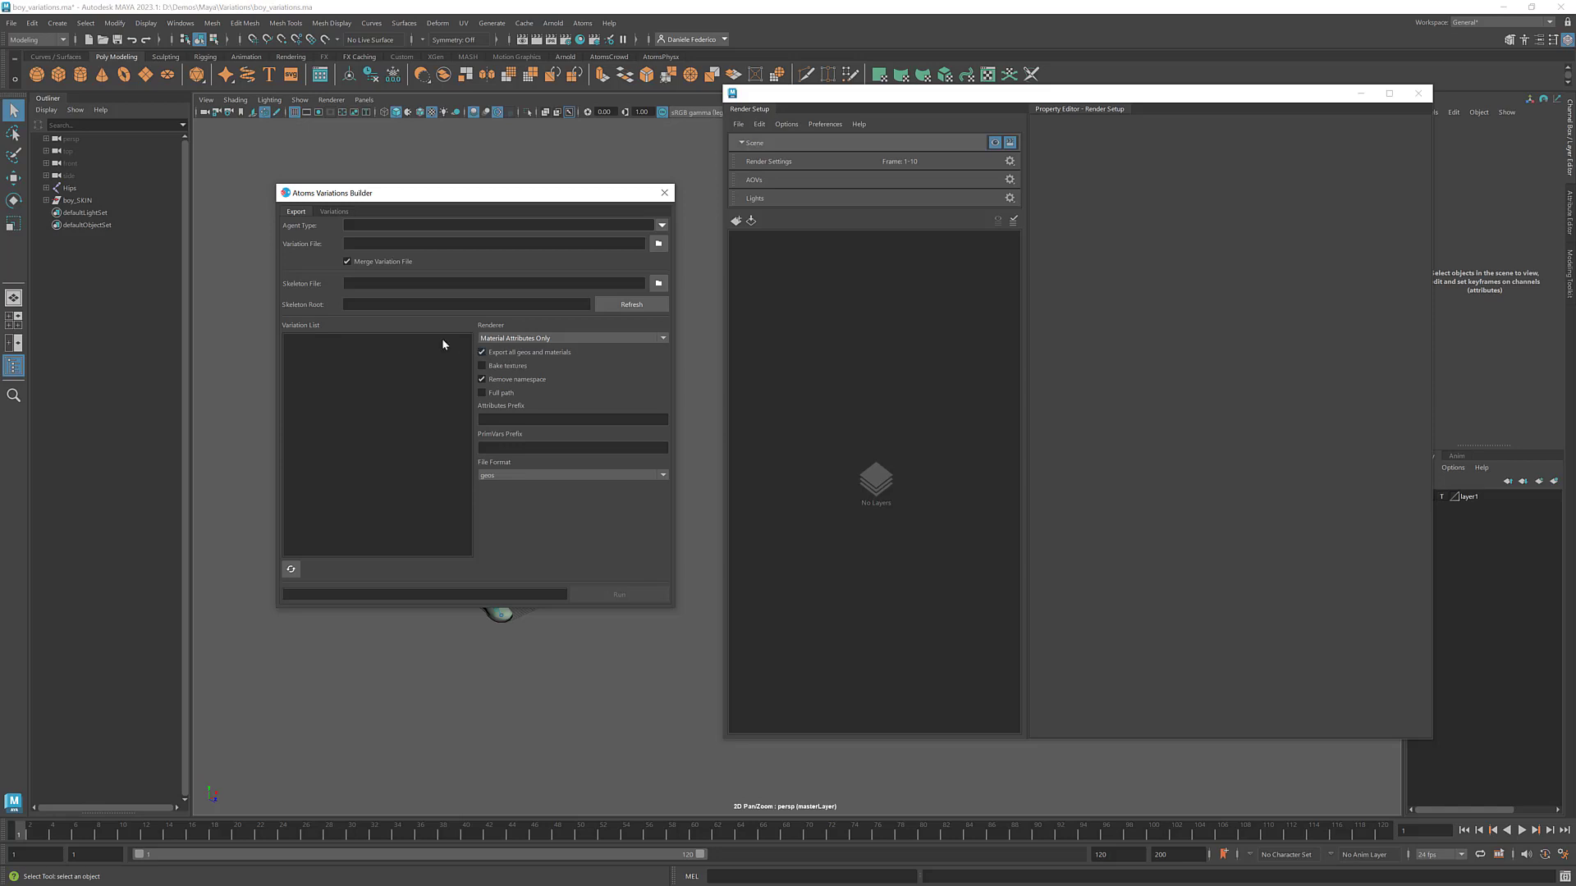
pyautogui.moveTo(393, 319)
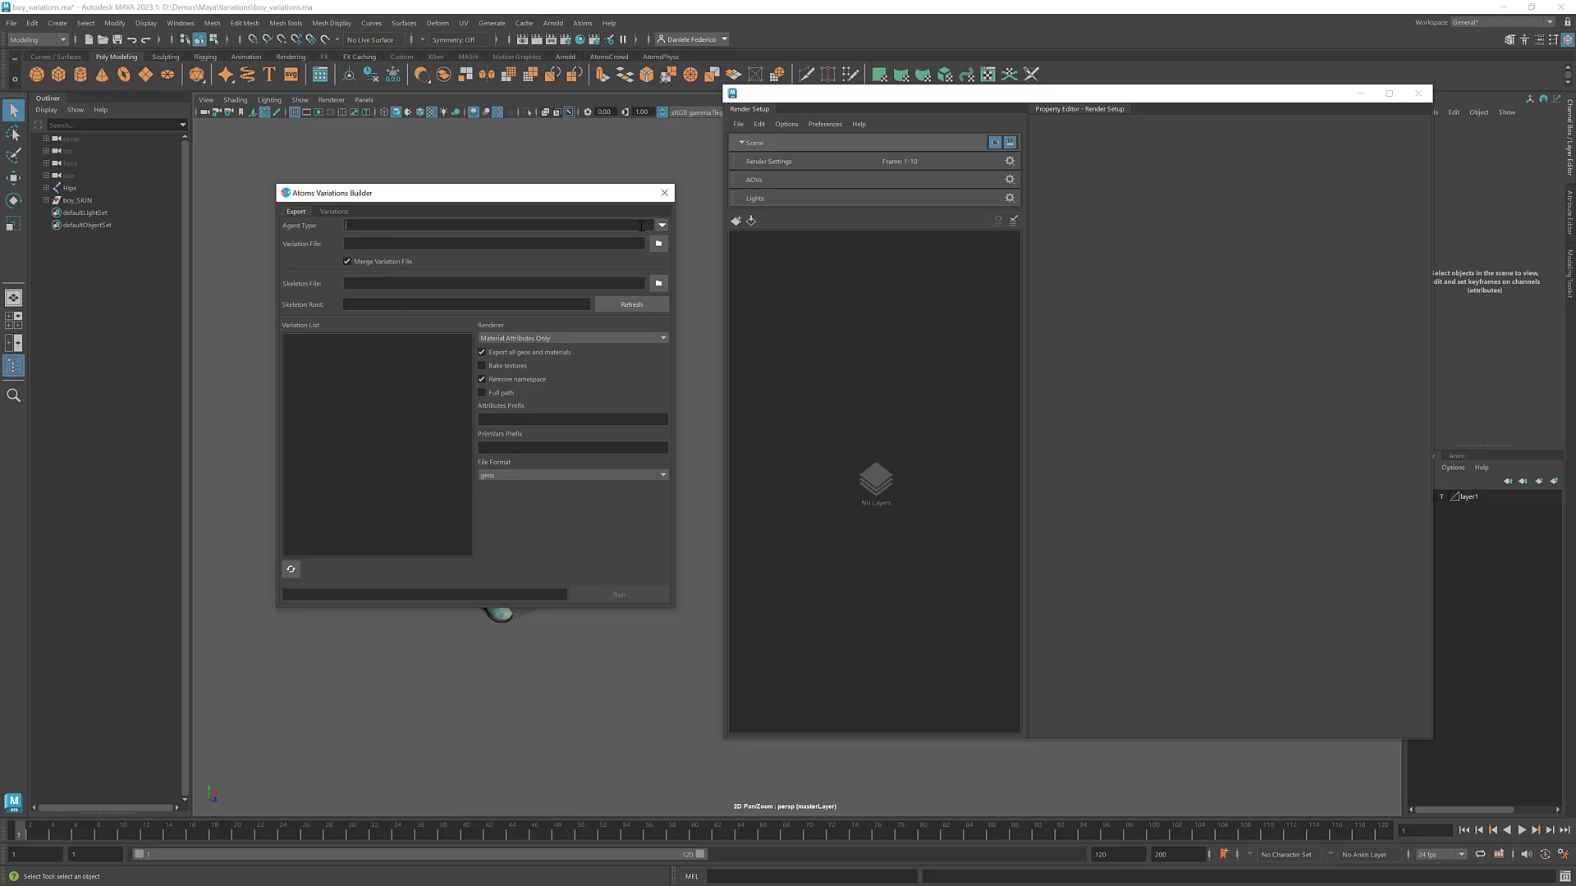
# Step: Set agent type 'boy', the variations file, boy.atomsskel skeleton and Hips root; re-enable geo export
pyautogui.write('boy')
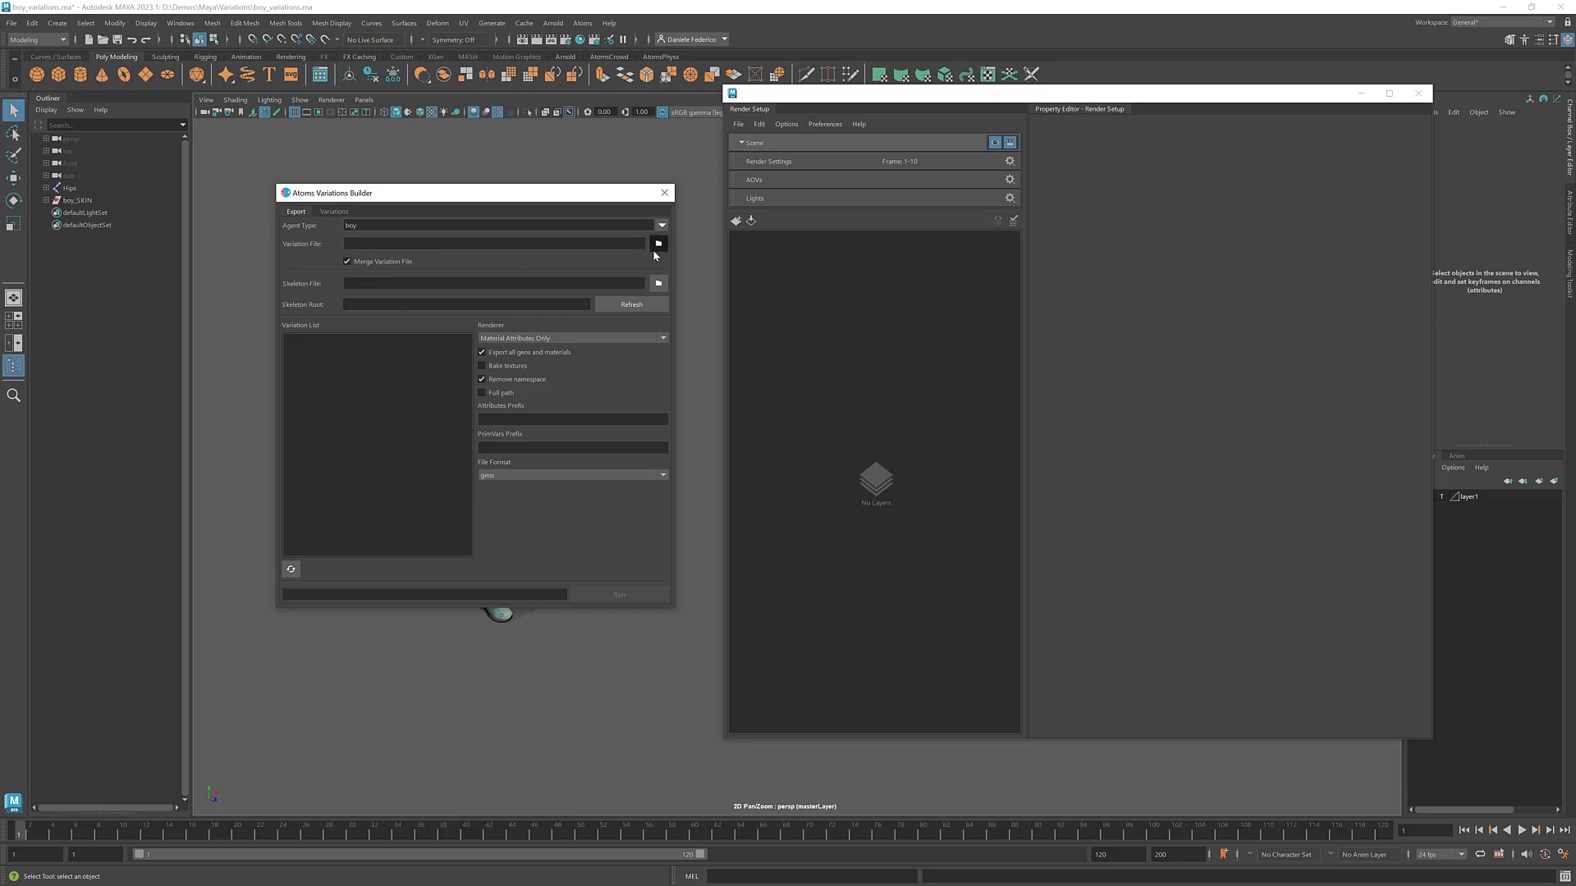
pyautogui.click(659, 242)
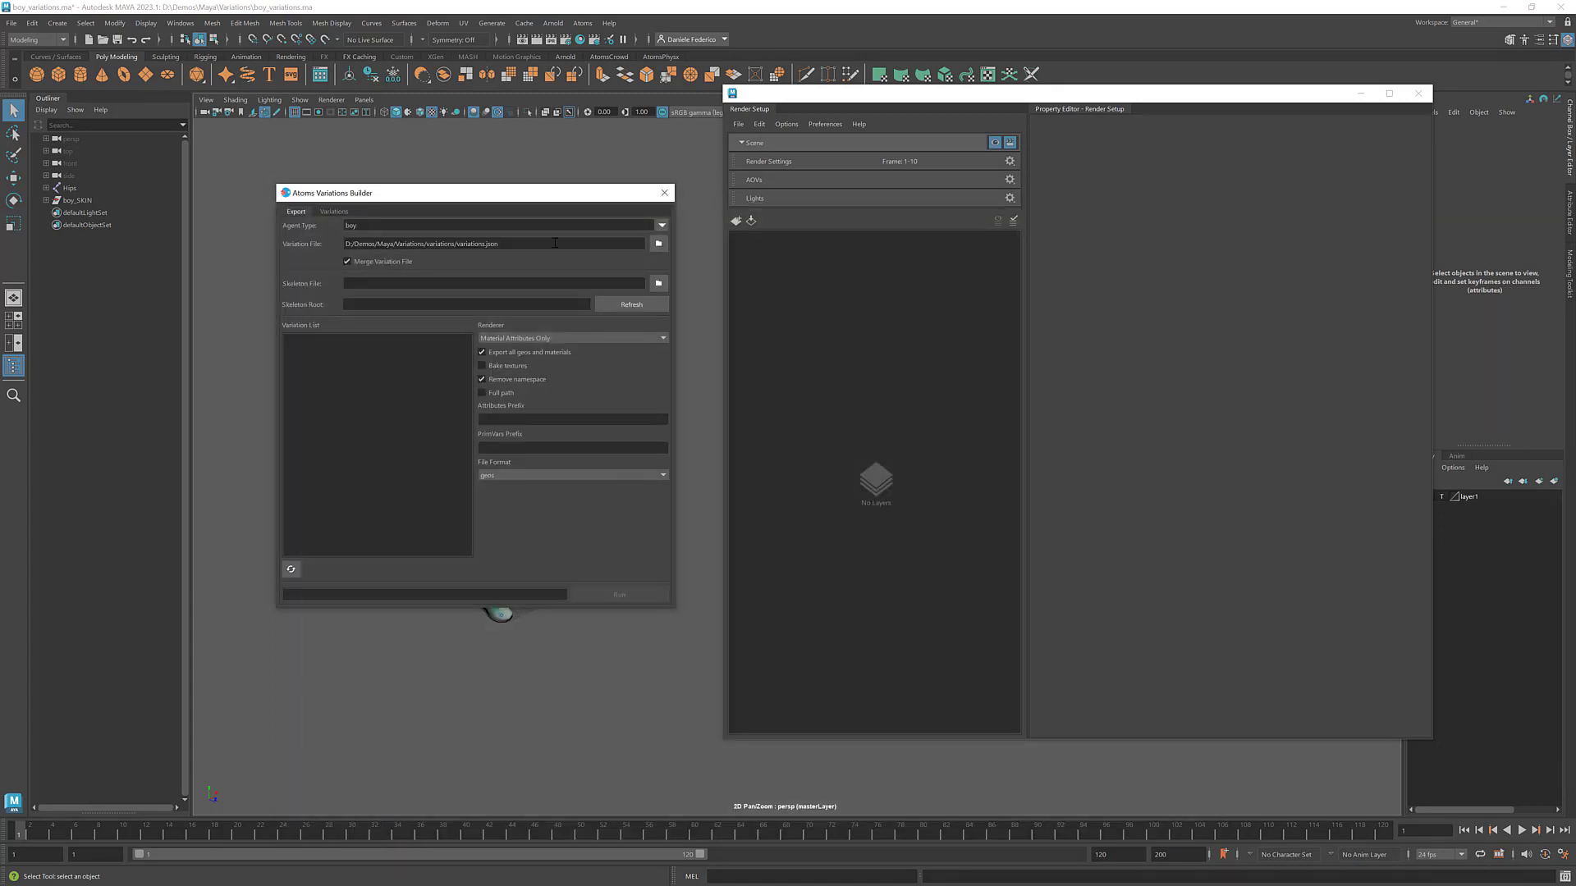
pyautogui.click(657, 284)
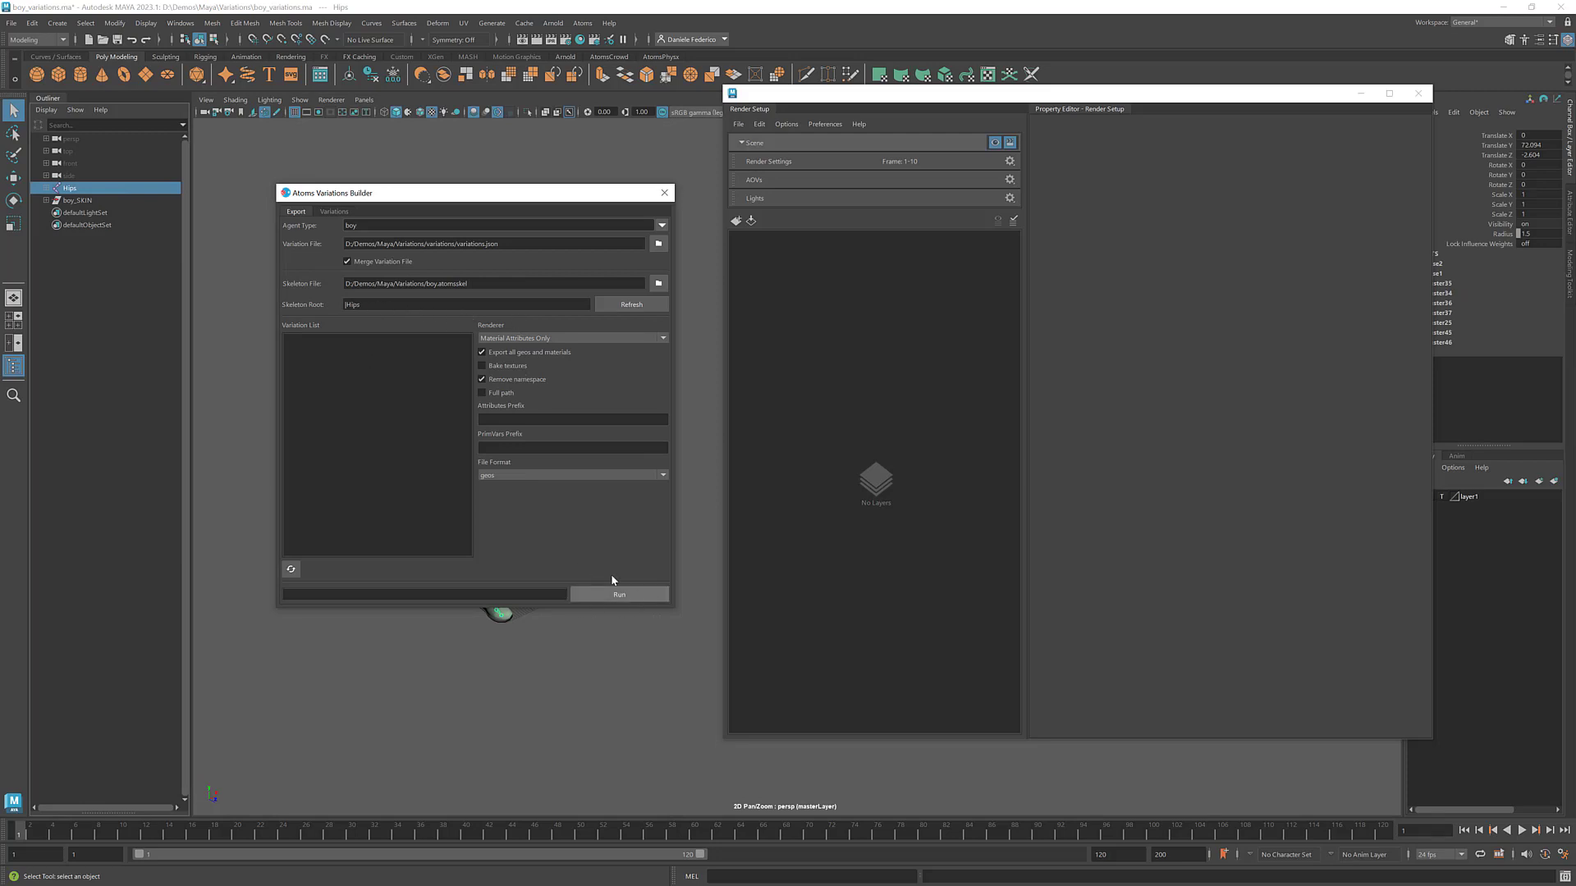
pyautogui.click(482, 353)
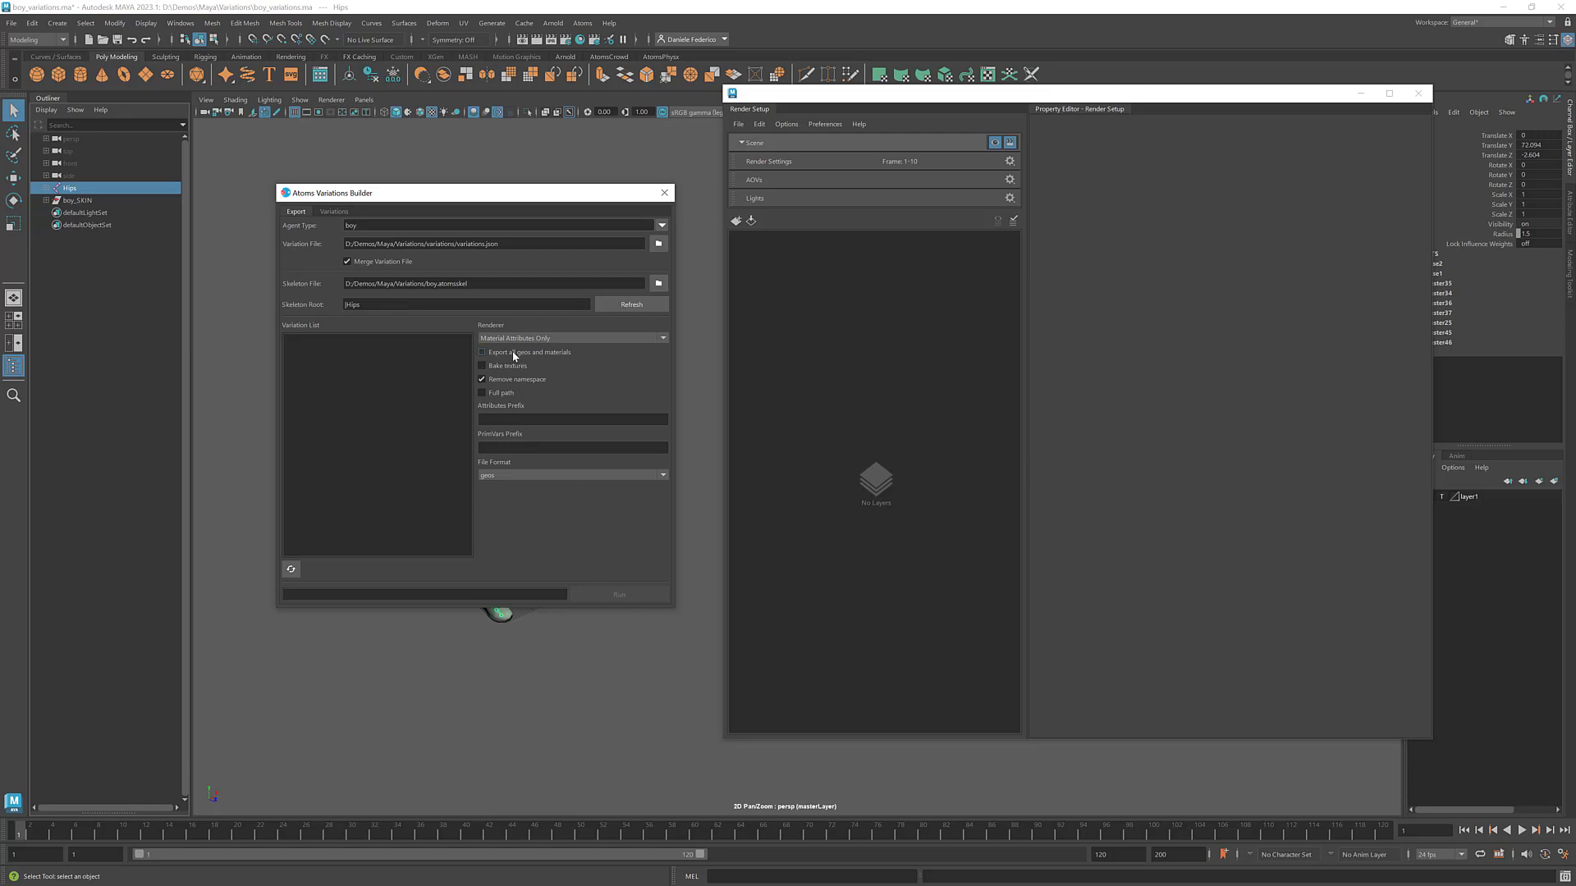
pyautogui.click(572, 337)
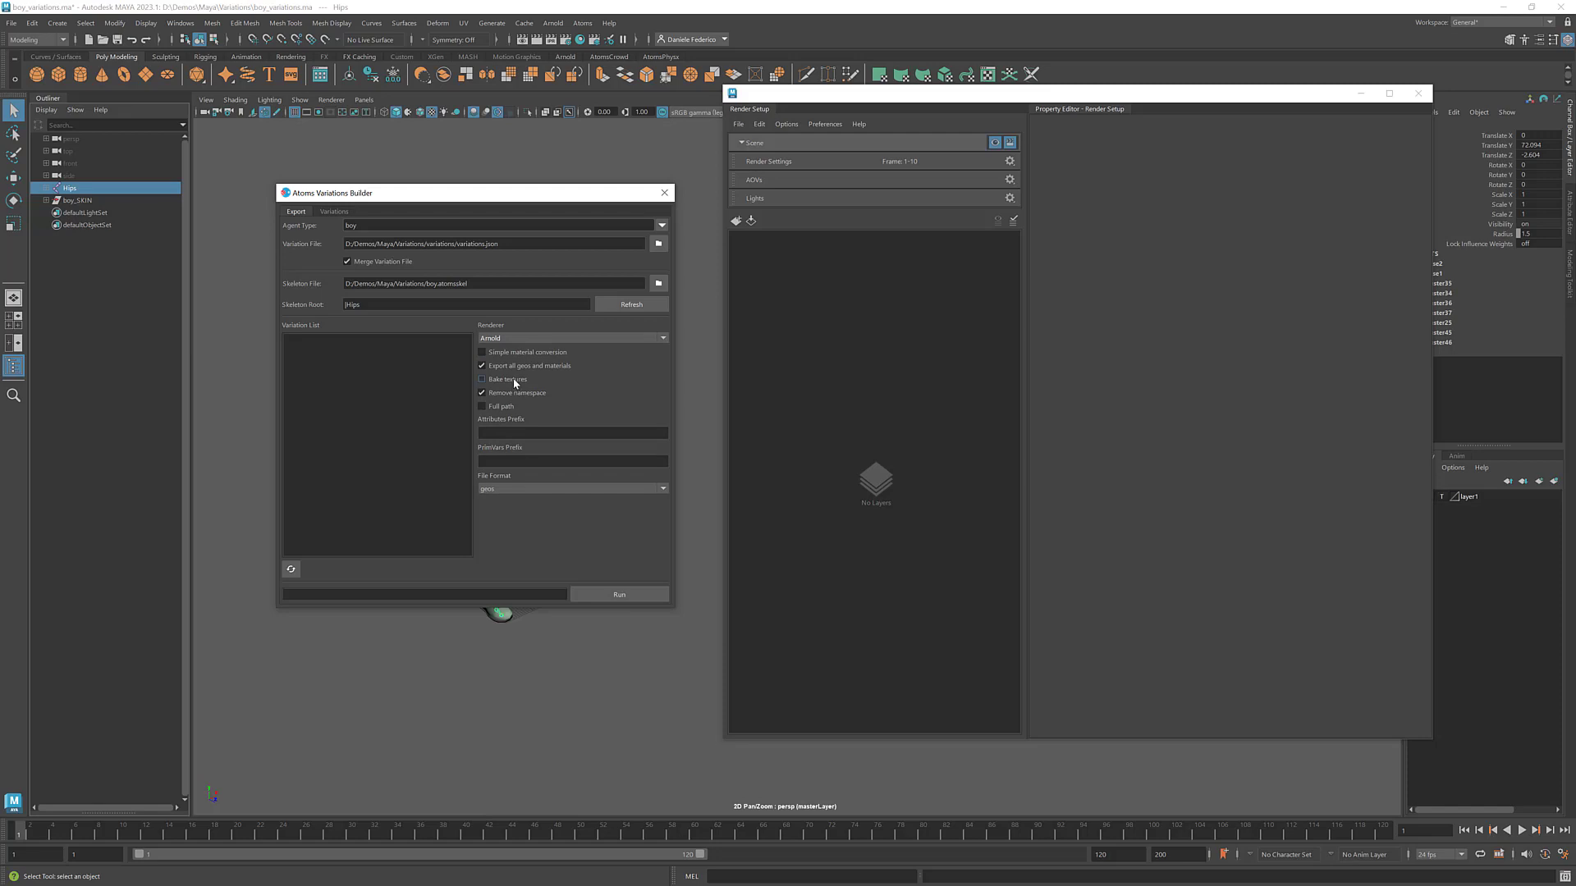
# Step: Enable texture baking at 1024 resolution, trying other renderers before returning to Arnold
pyautogui.click(482, 379)
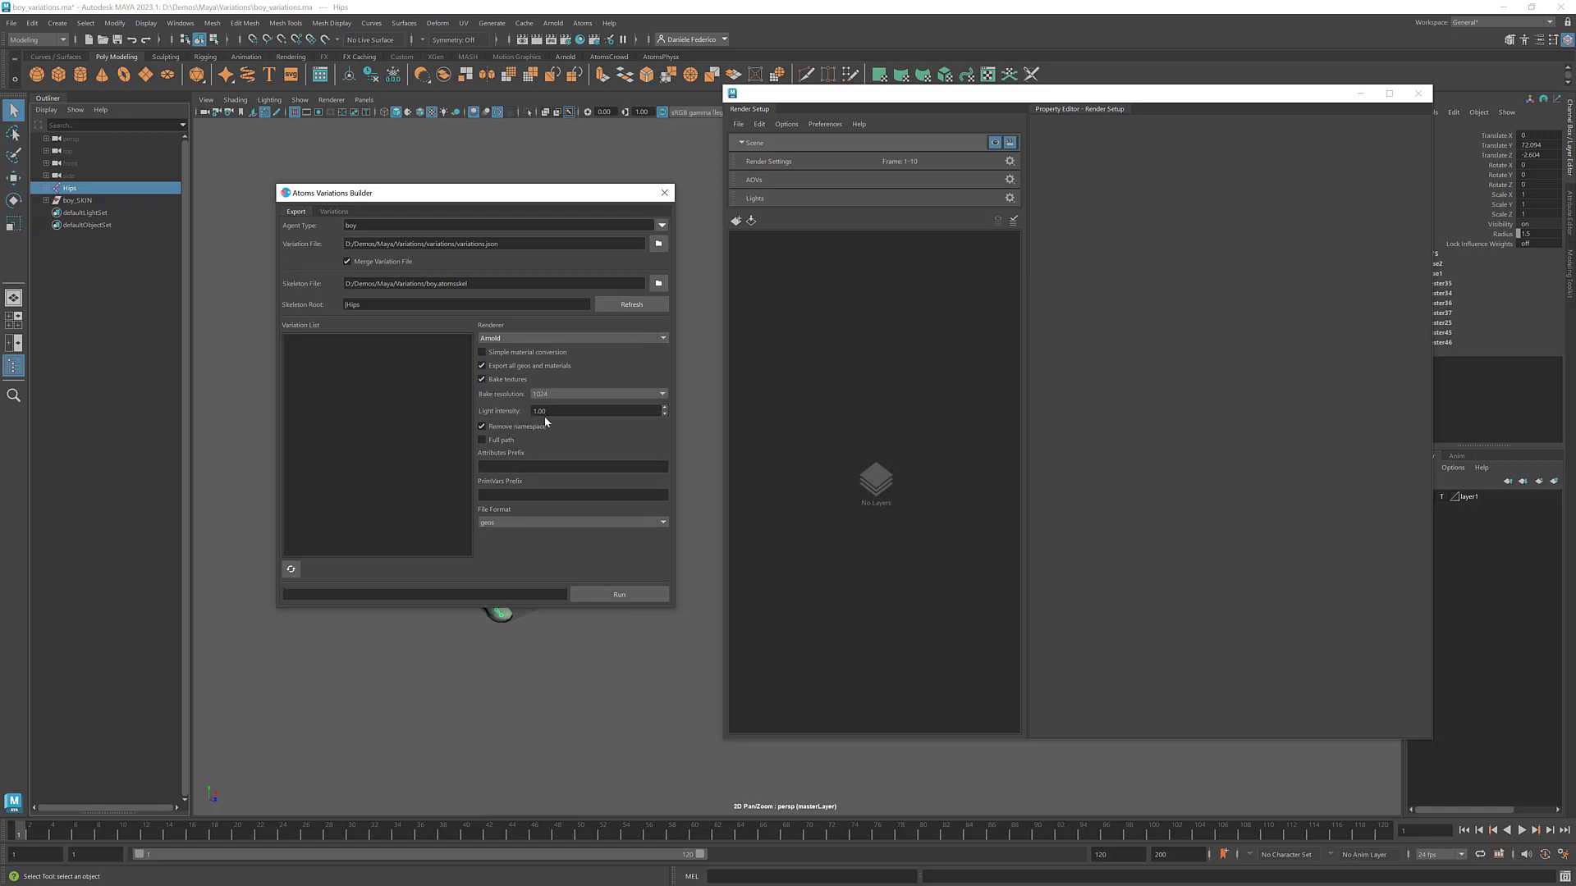
pyautogui.moveTo(503, 402)
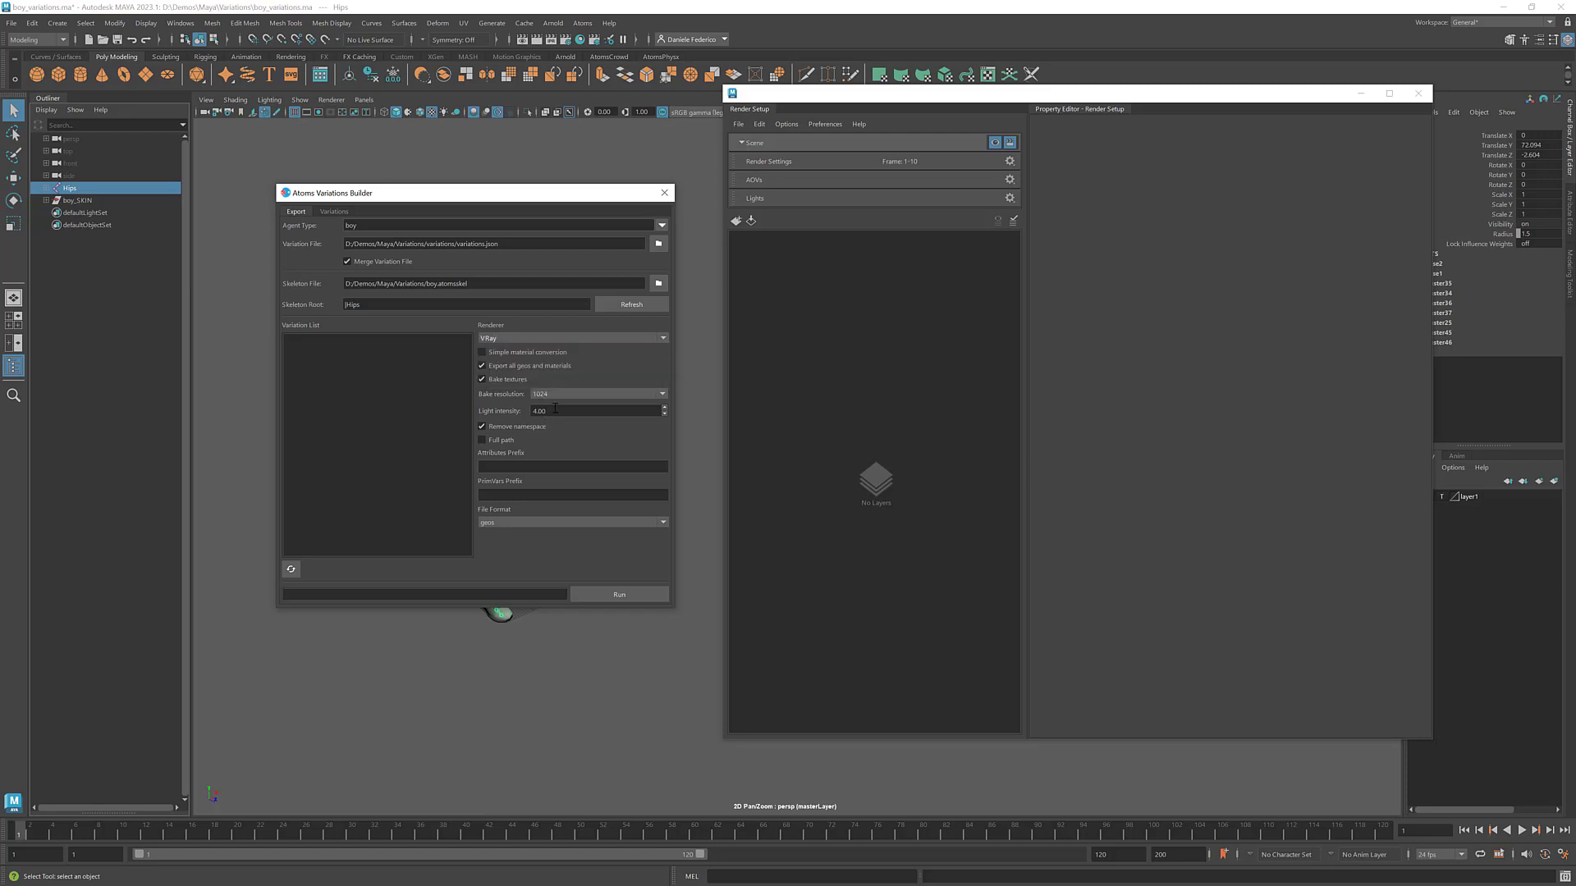
pyautogui.click(571, 337)
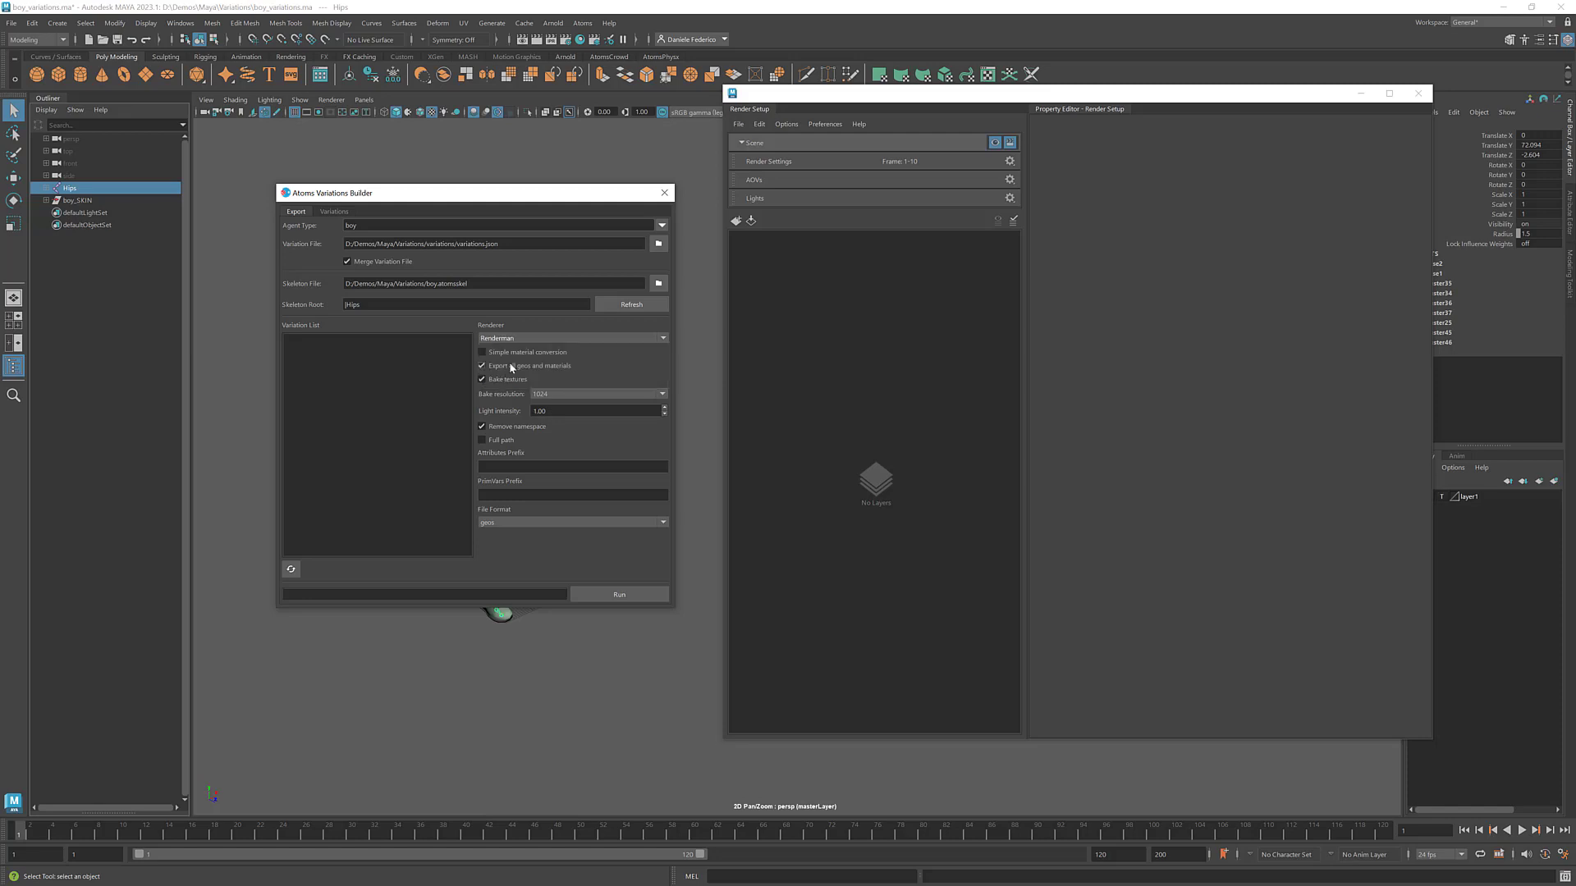
pyautogui.click(573, 337)
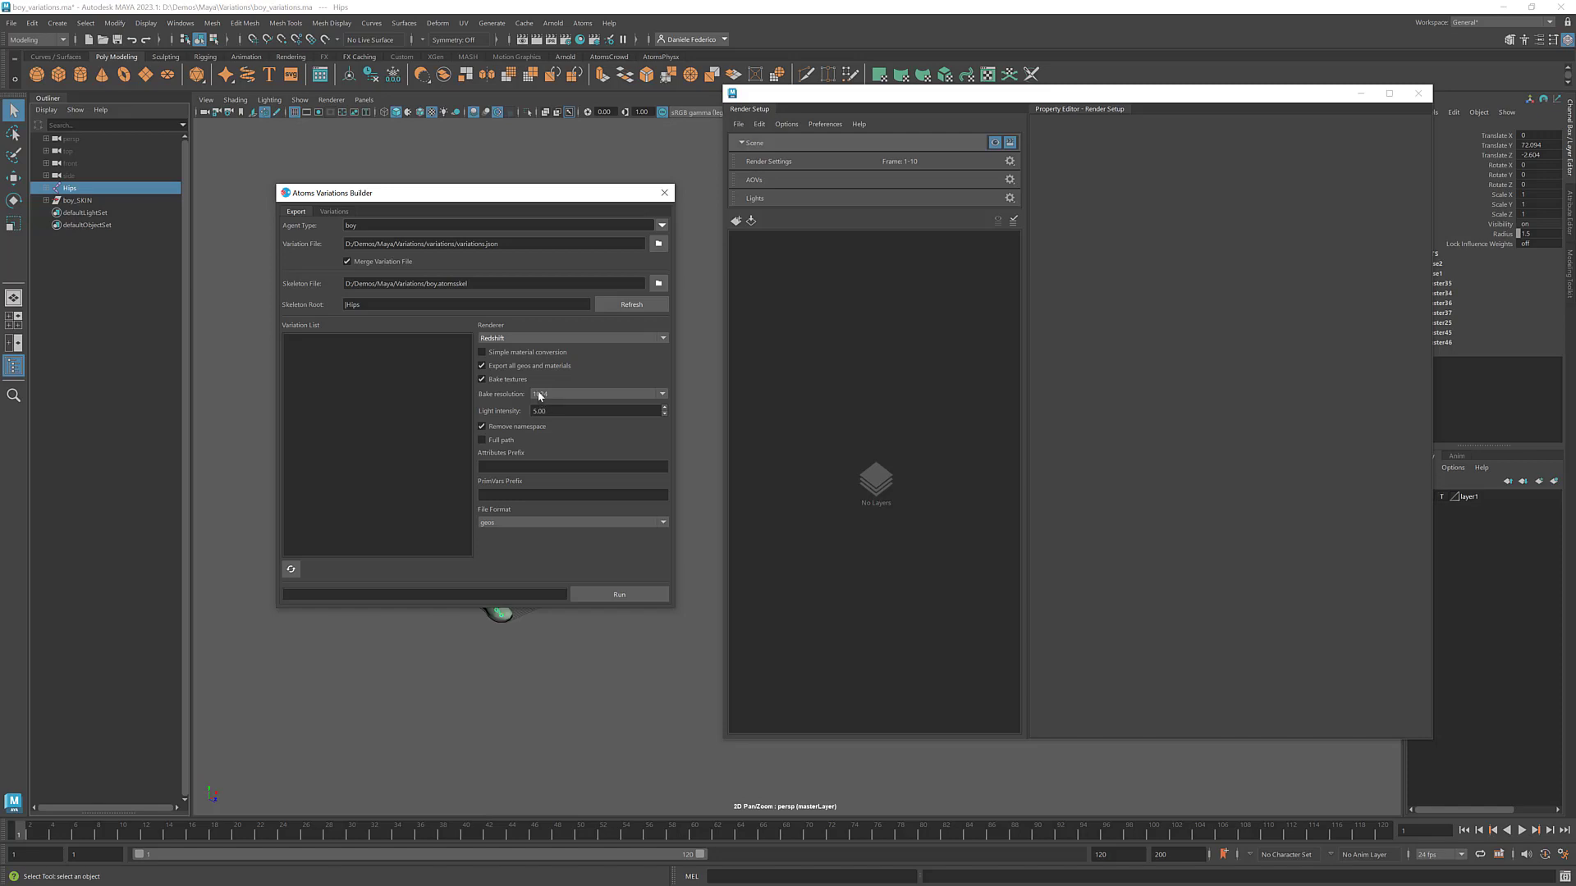
pyautogui.click(596, 393)
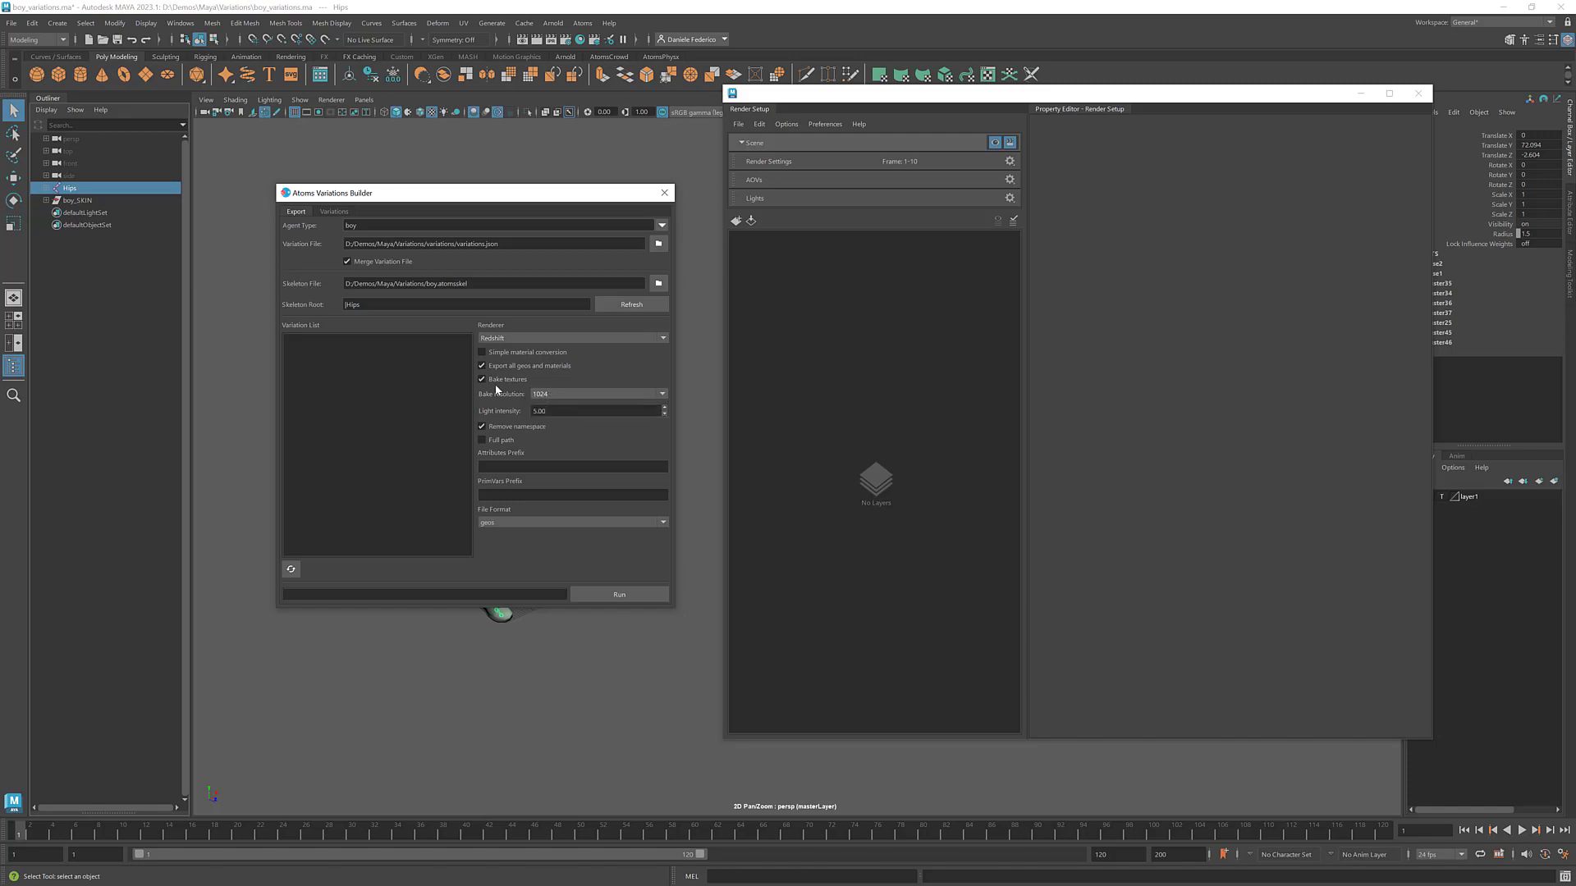
pyautogui.click(482, 379)
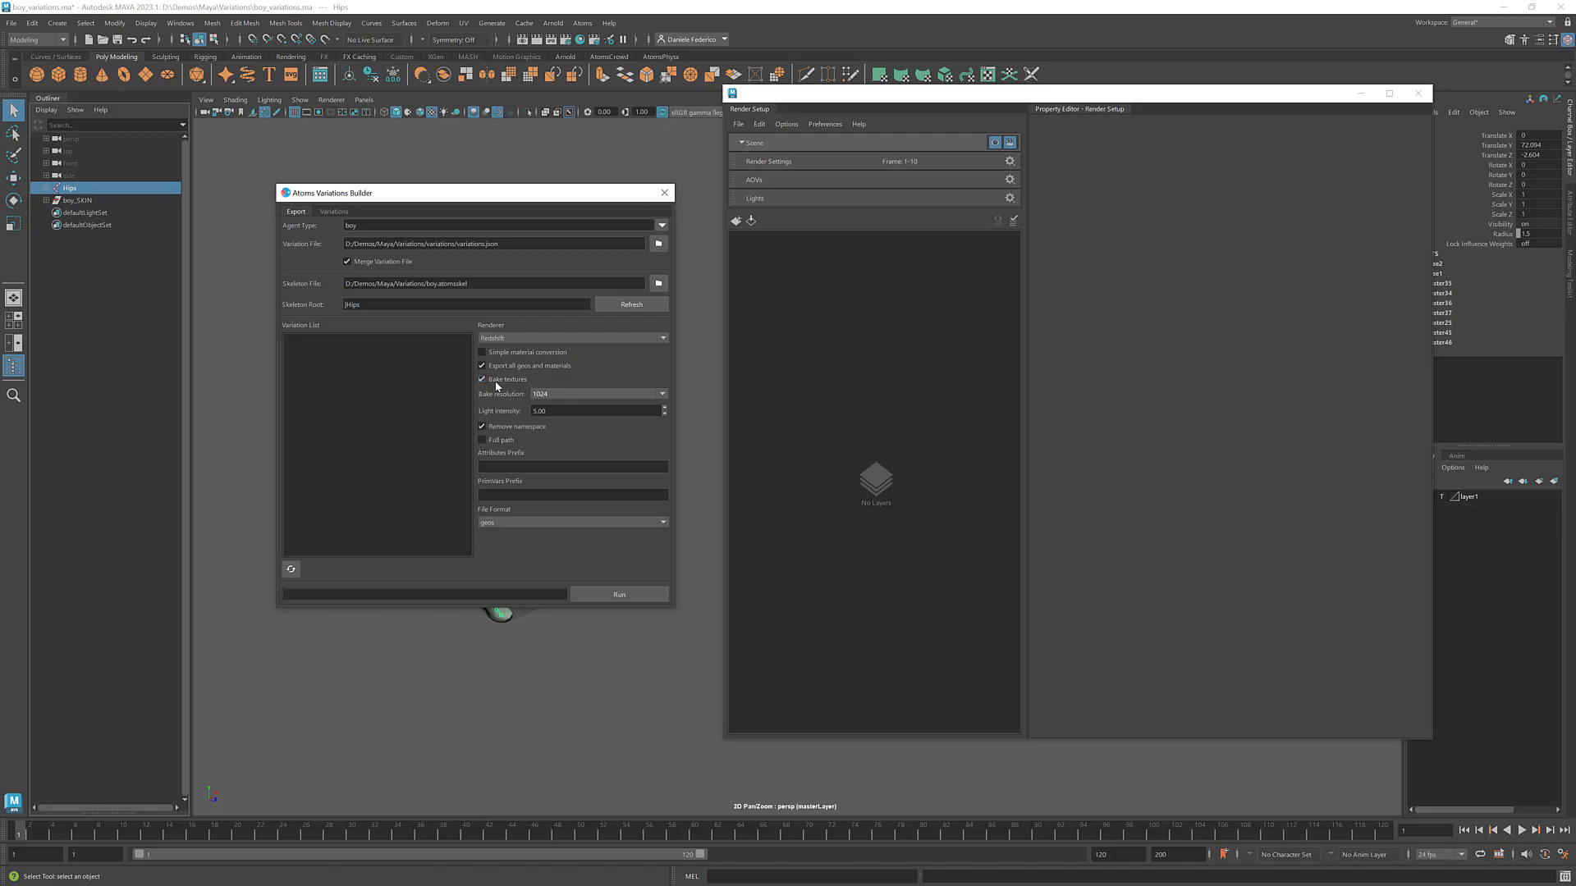
pyautogui.click(572, 337)
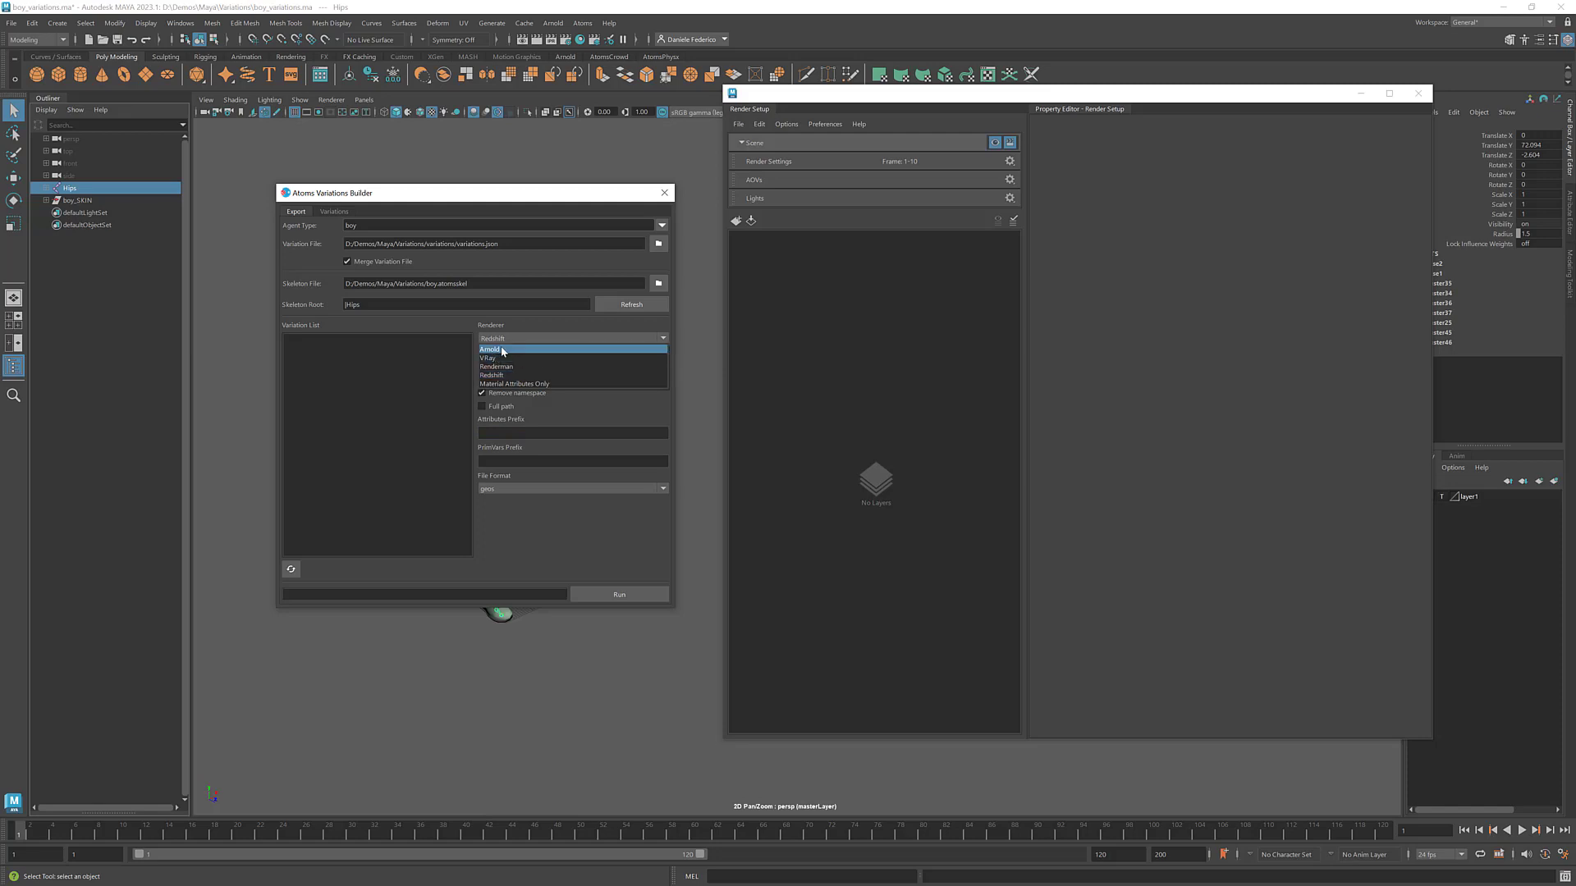
pyautogui.click(491, 375)
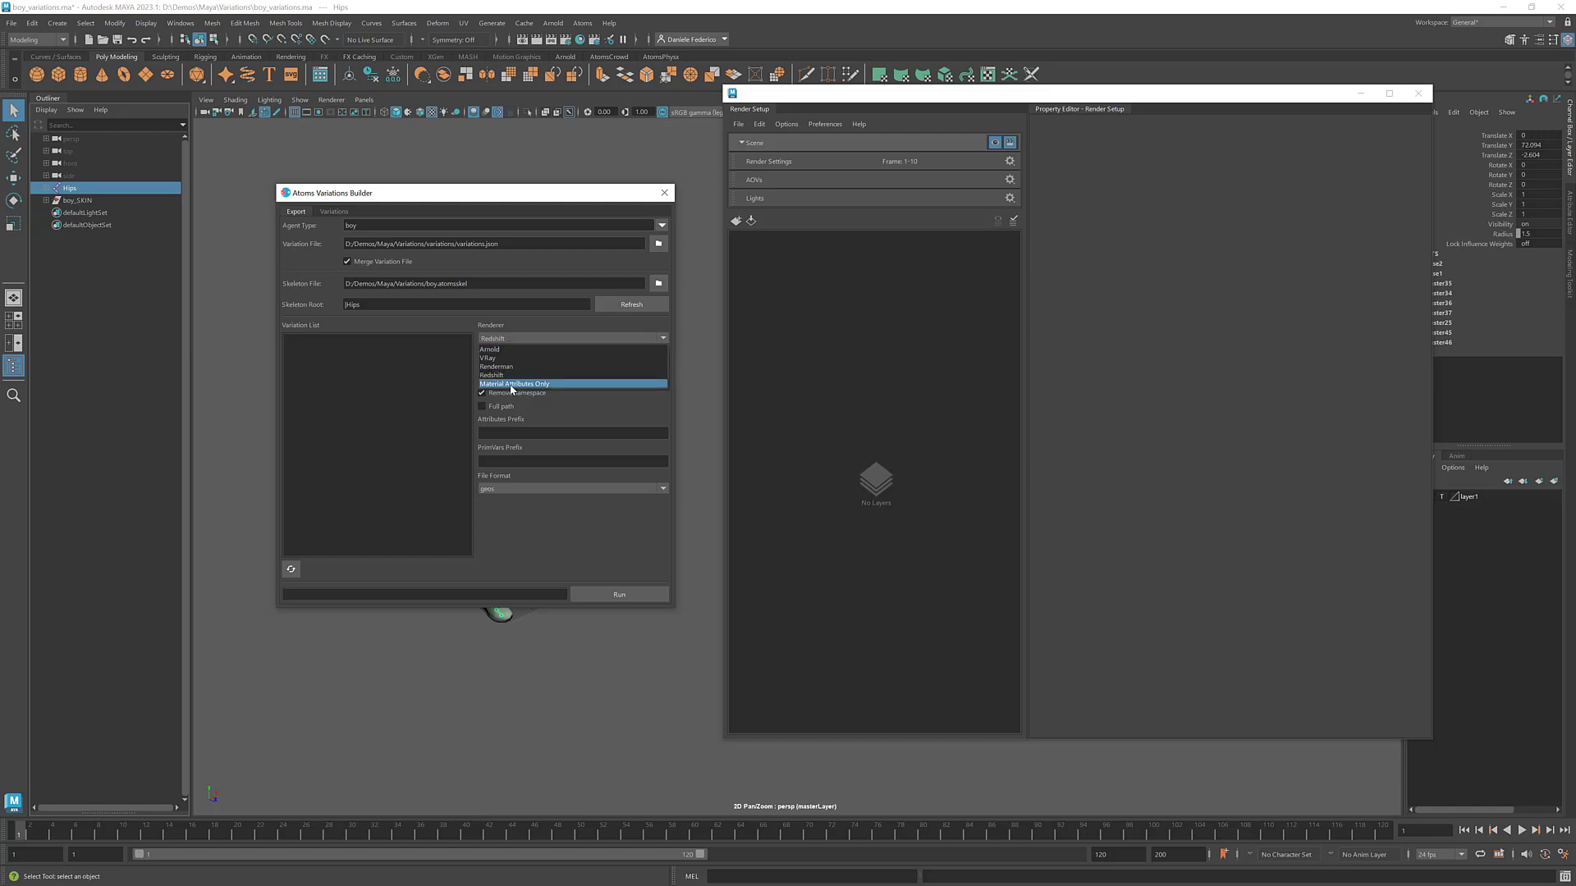
pyautogui.click(571, 383)
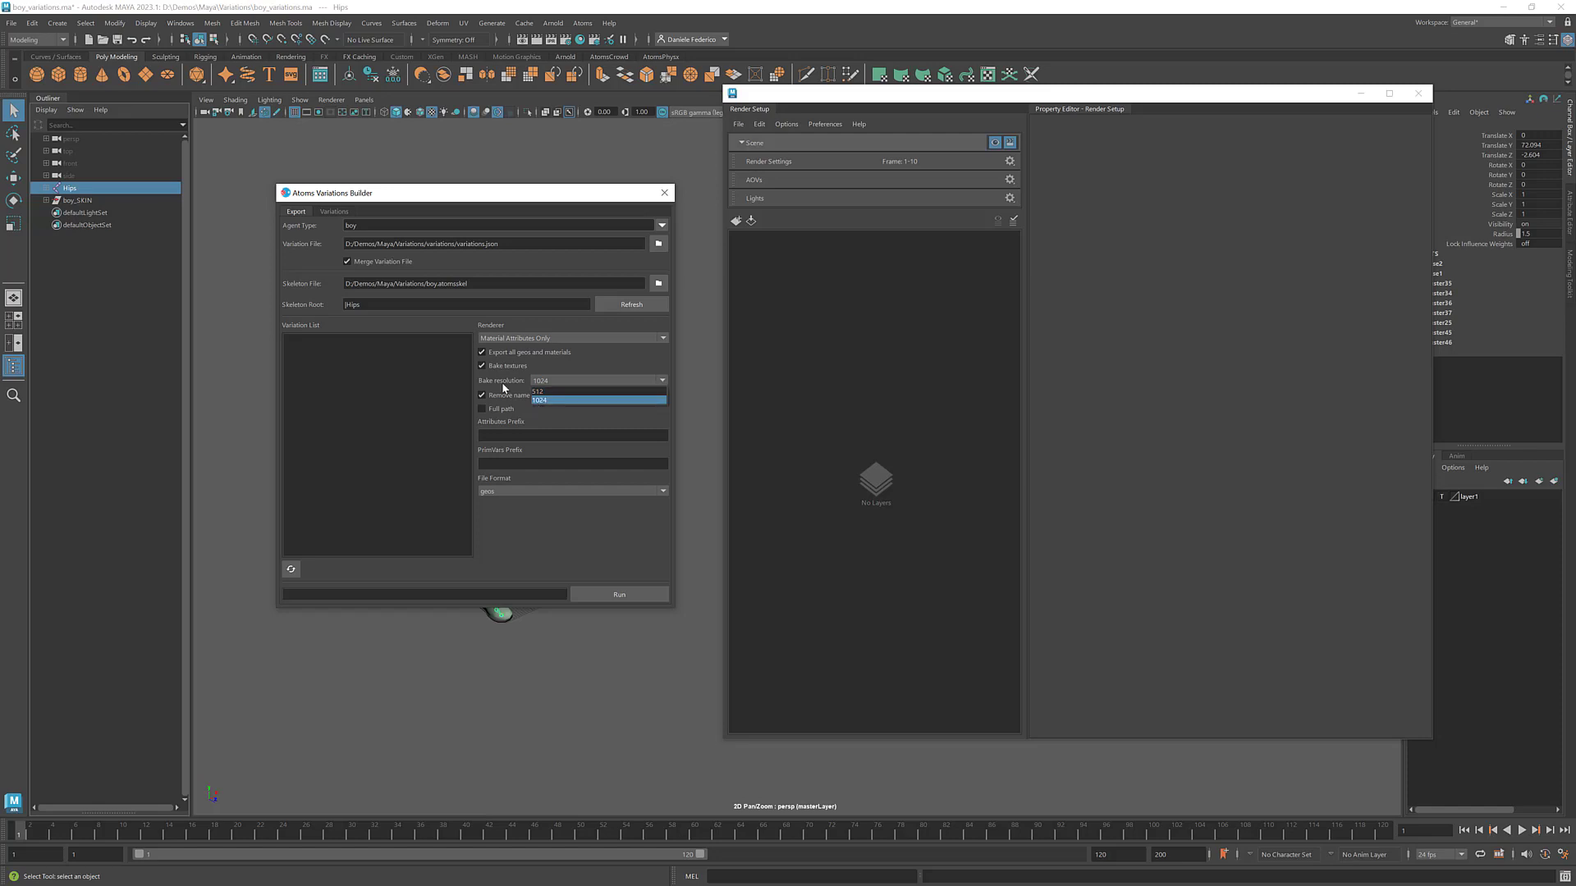
pyautogui.click(540, 400)
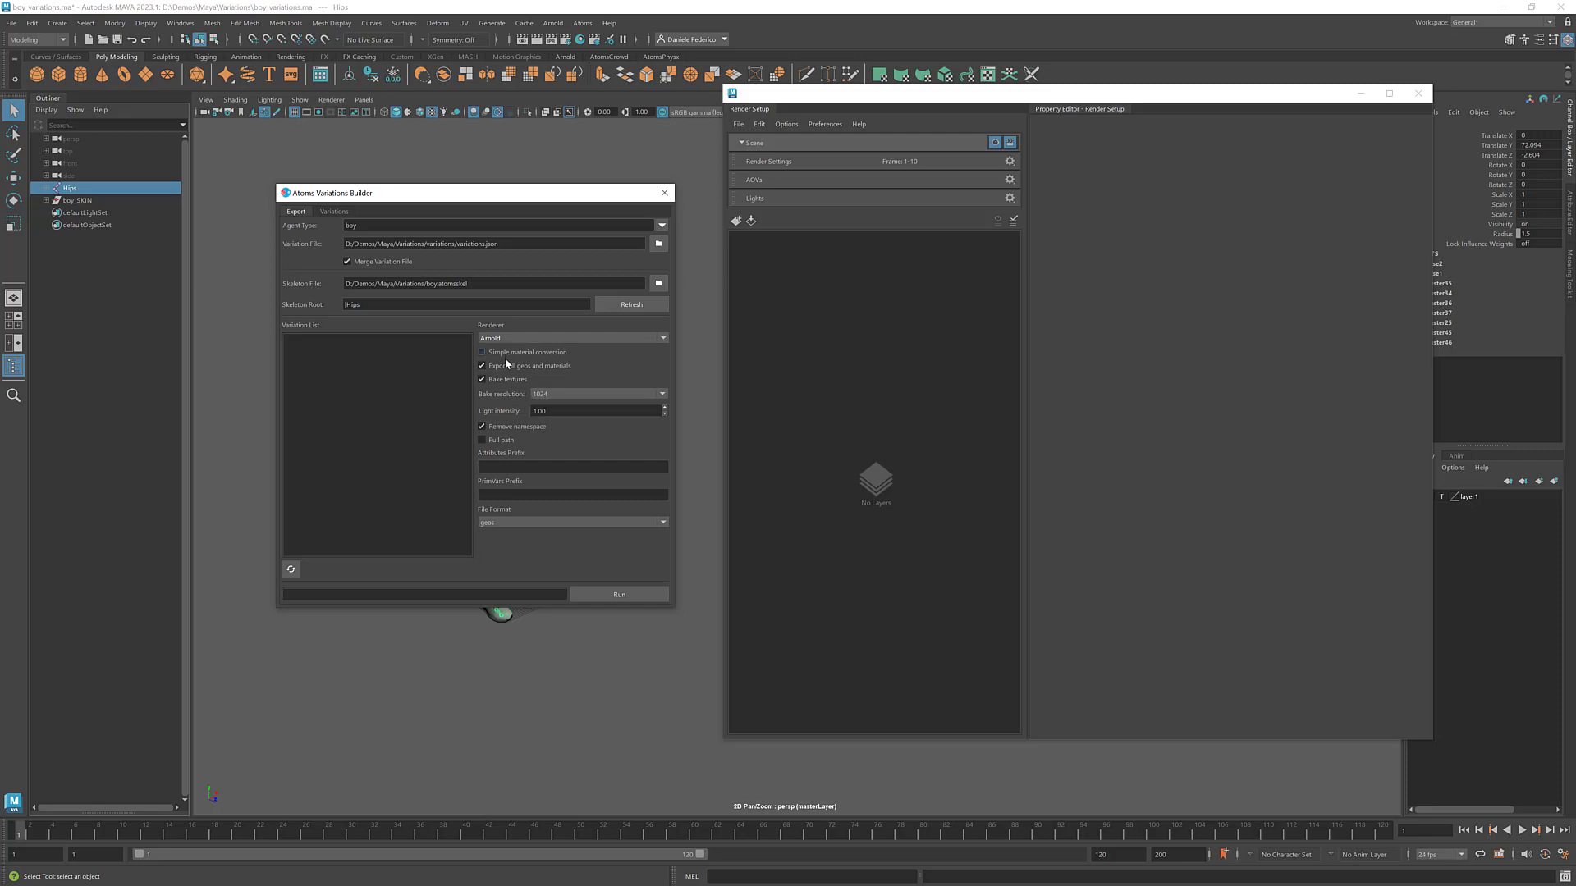
# Step: Untick Bake textures, run the build, and OK the 'Variation file was built successfully' dialog
pyautogui.click(482, 379)
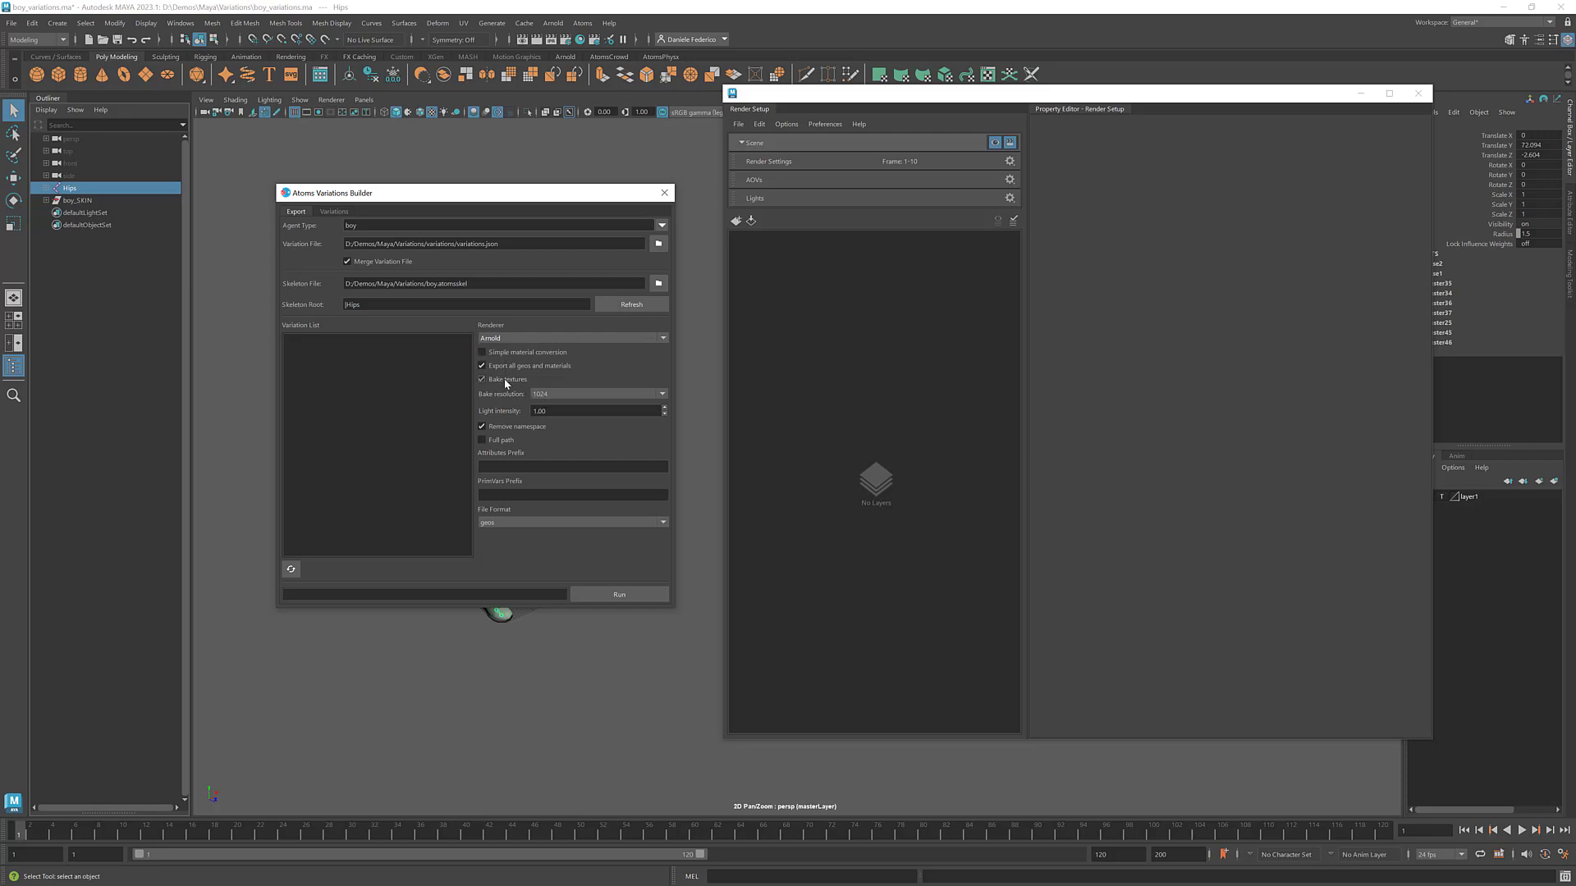
pyautogui.click(482, 380)
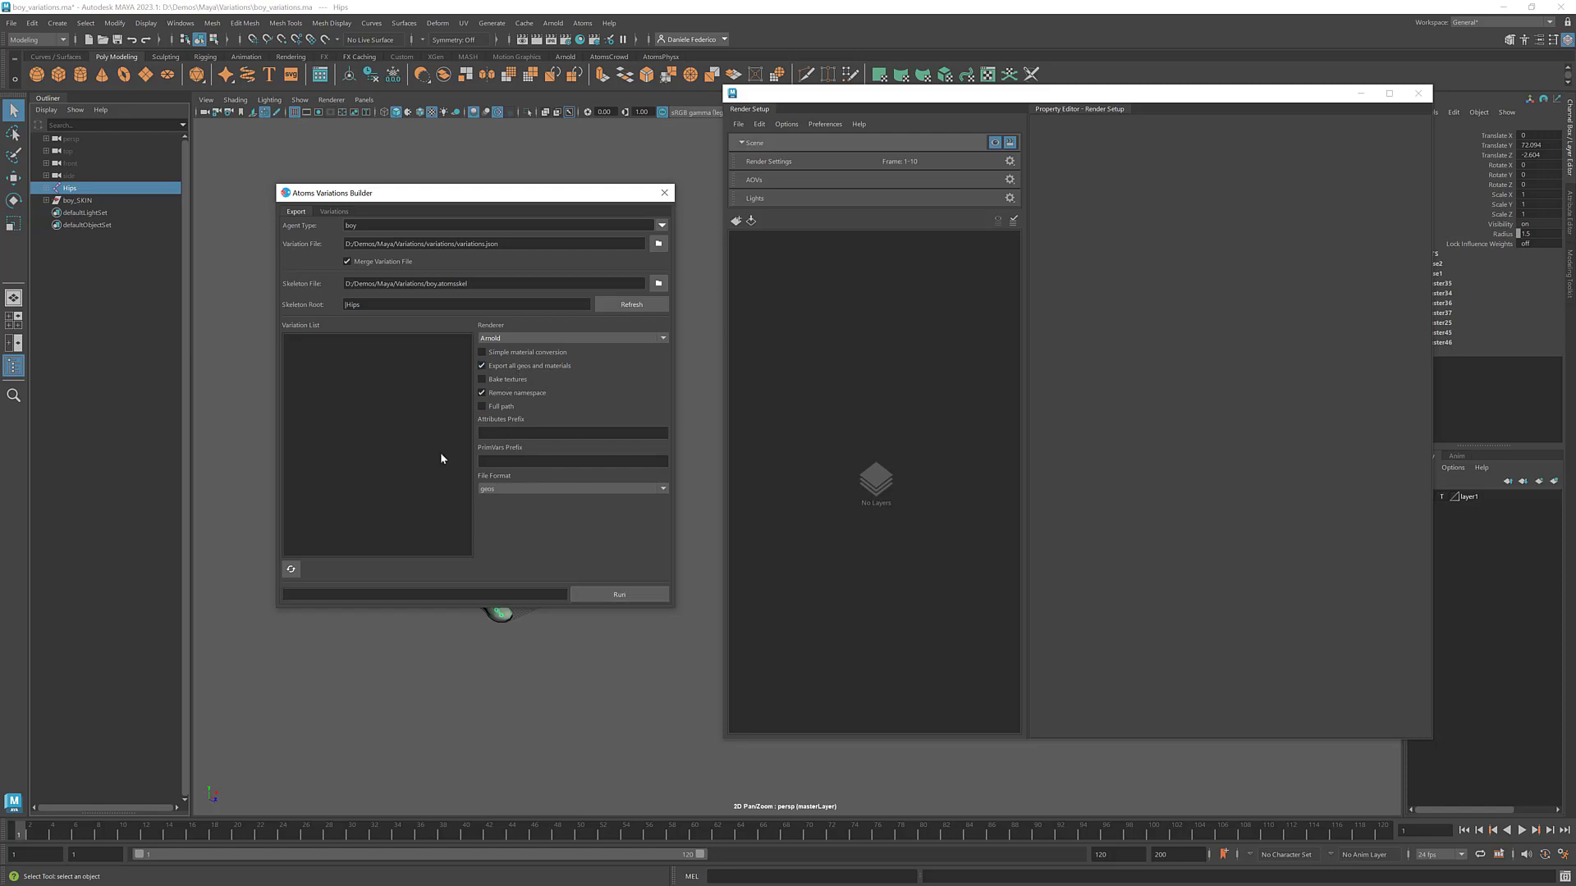
pyautogui.moveTo(322, 341)
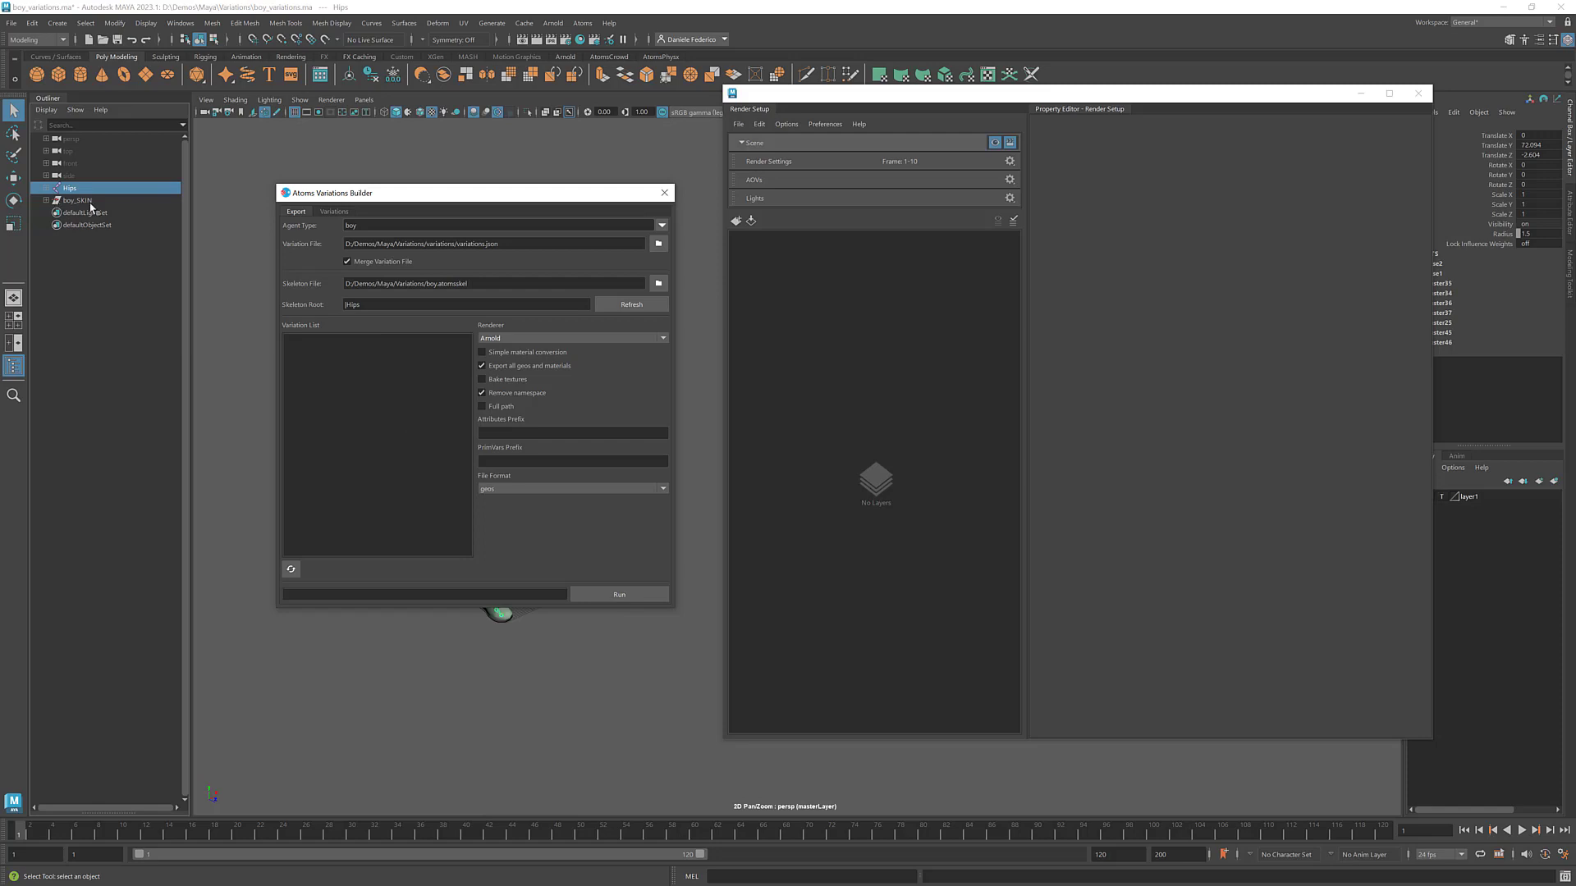
pyautogui.moveTo(519, 419)
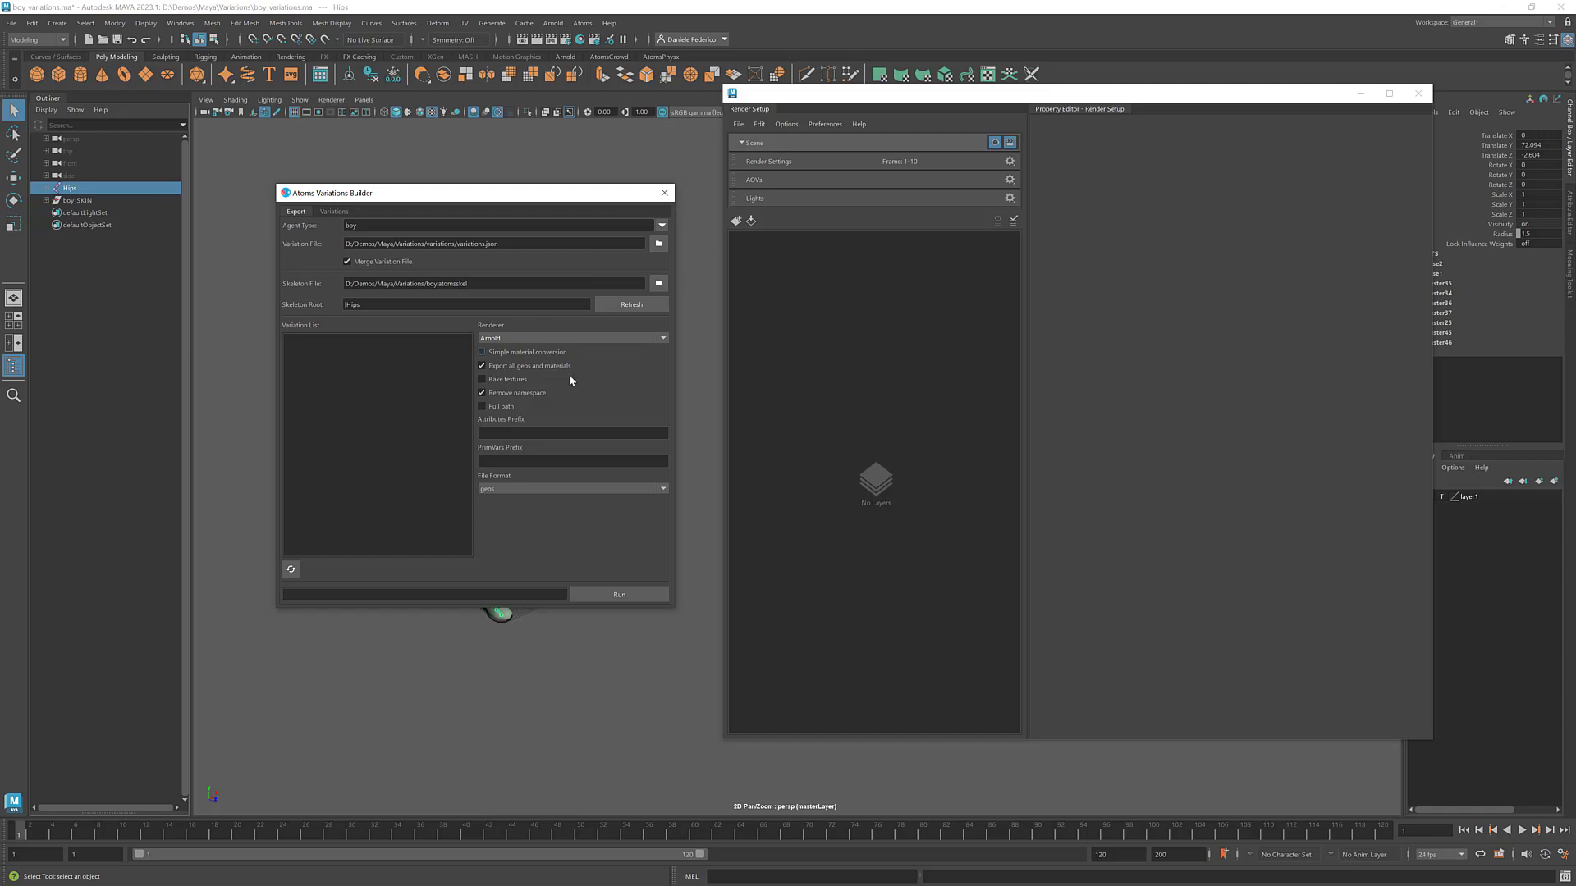
pyautogui.click(618, 595)
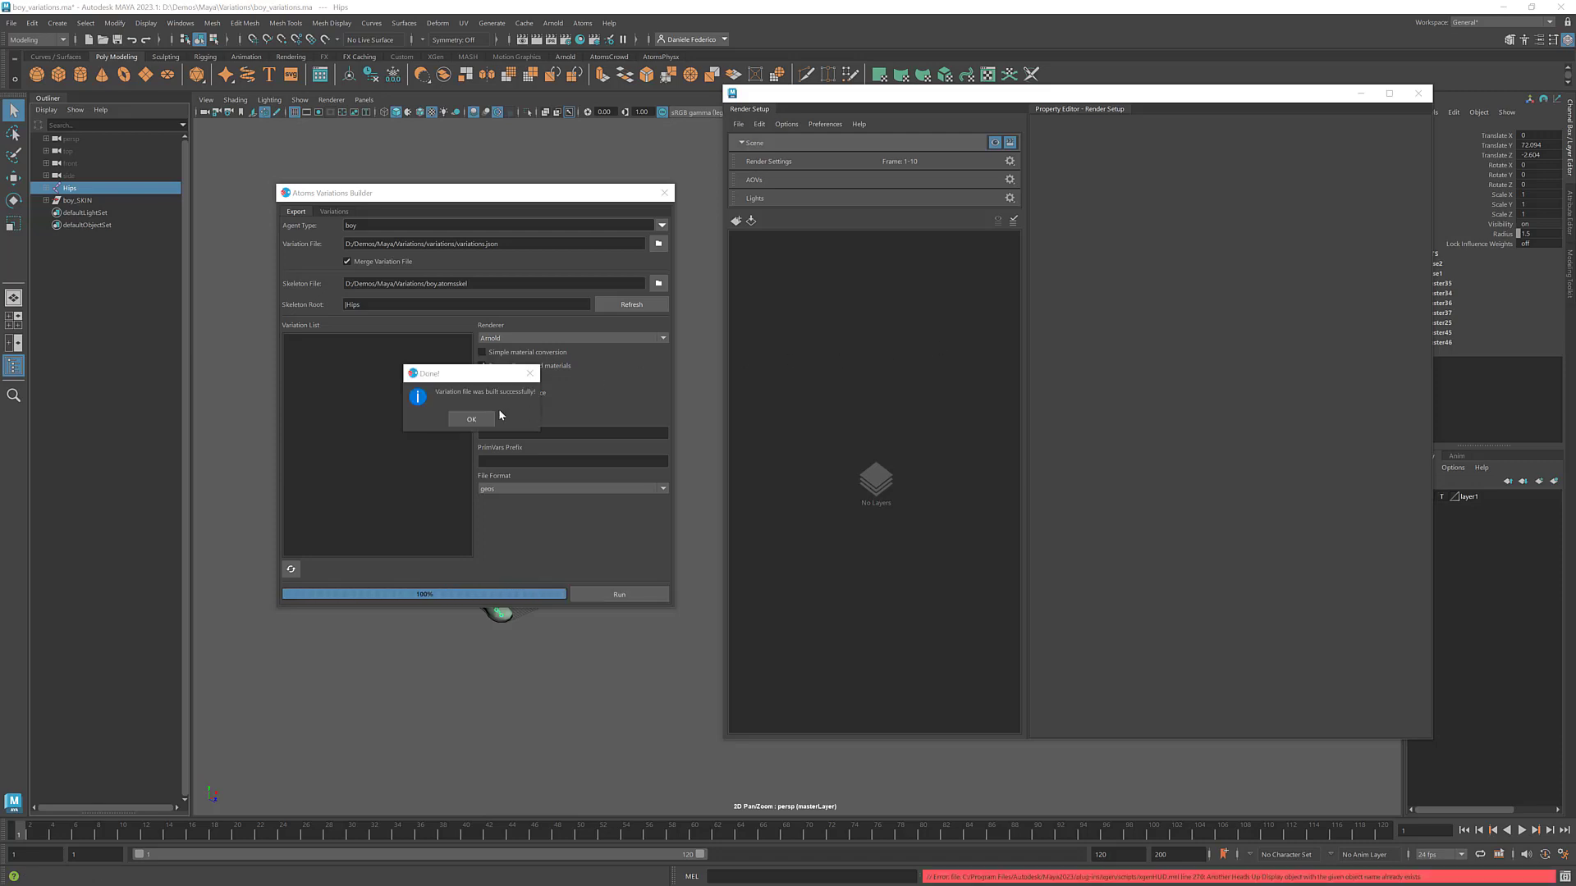
pyautogui.click(470, 420)
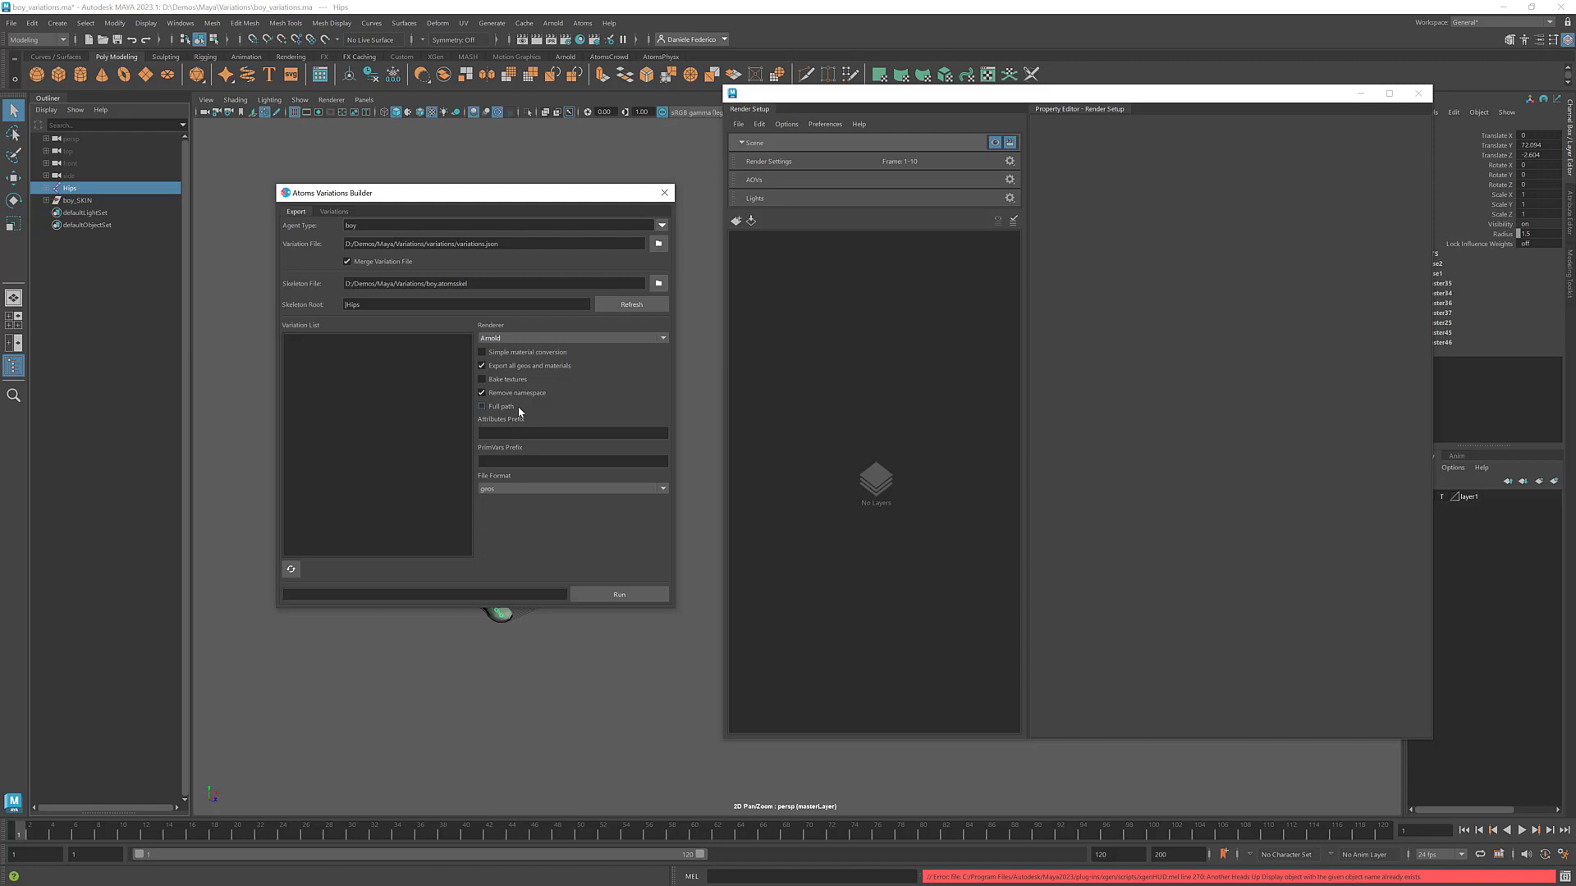